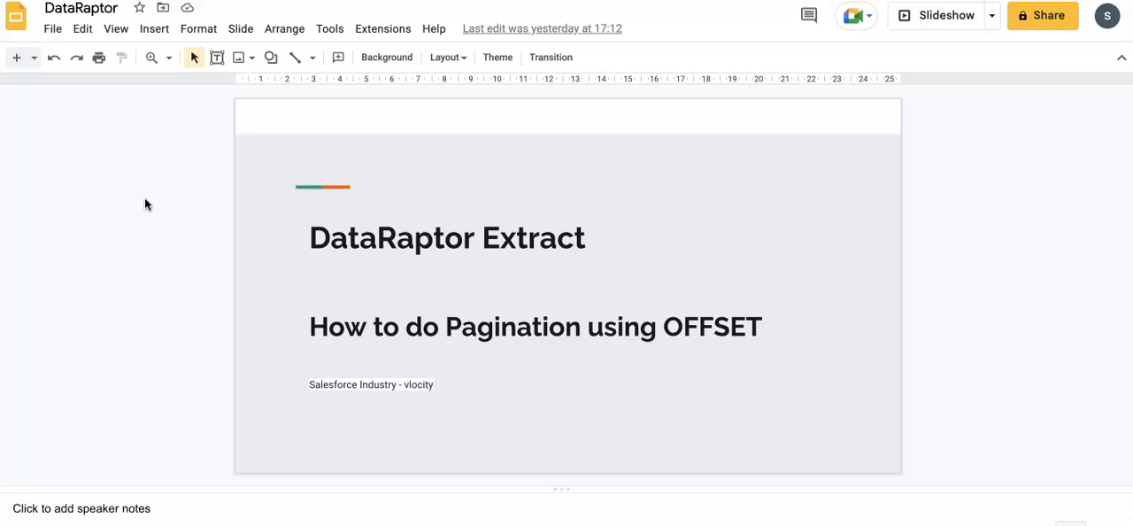
{"action": "mouse_move", "coordinate": [197, 361]}
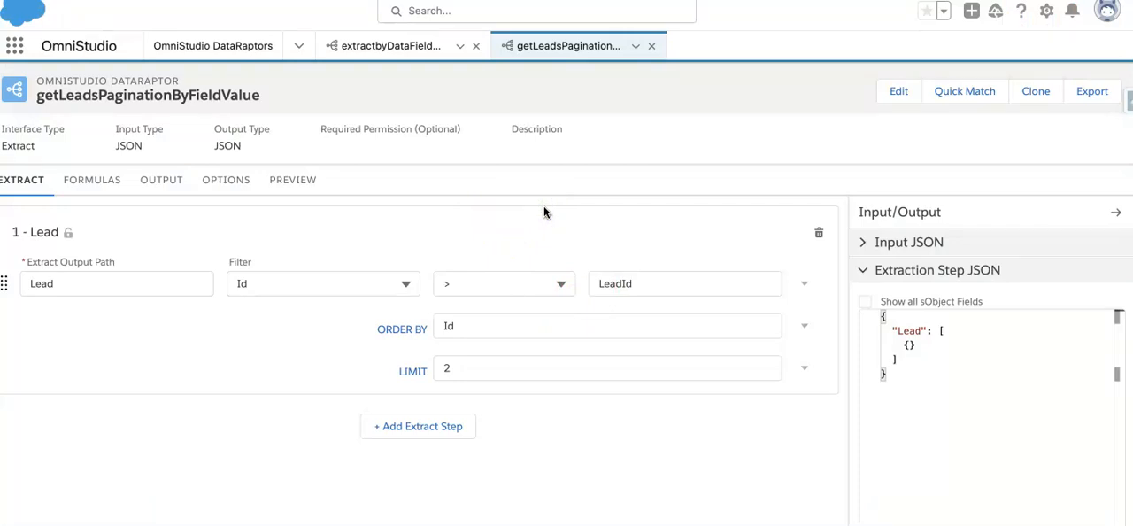
{"action": "mouse_move", "coordinate": [258, 86]}
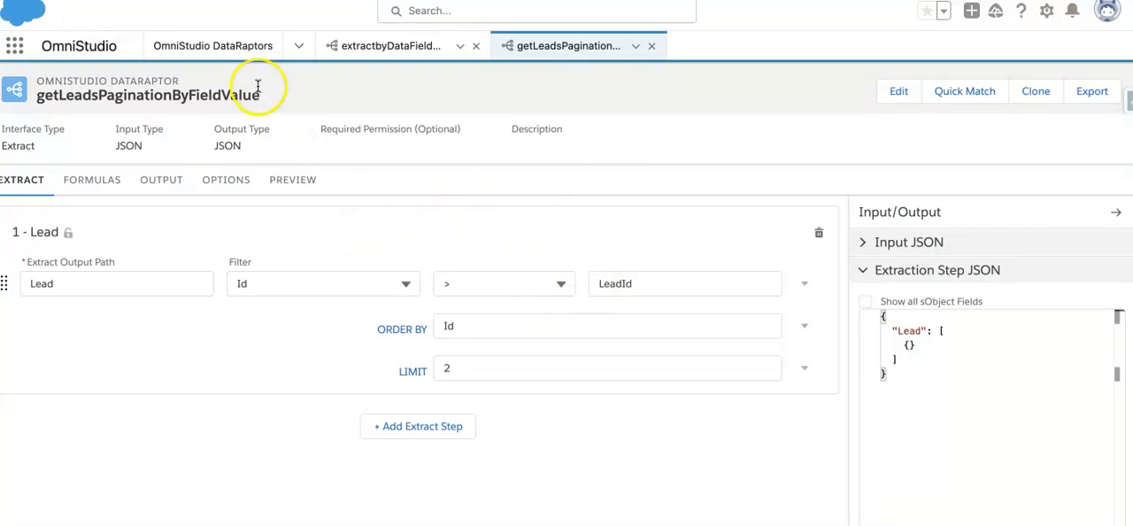
{"action": "mouse_move", "coordinate": [284, 98]}
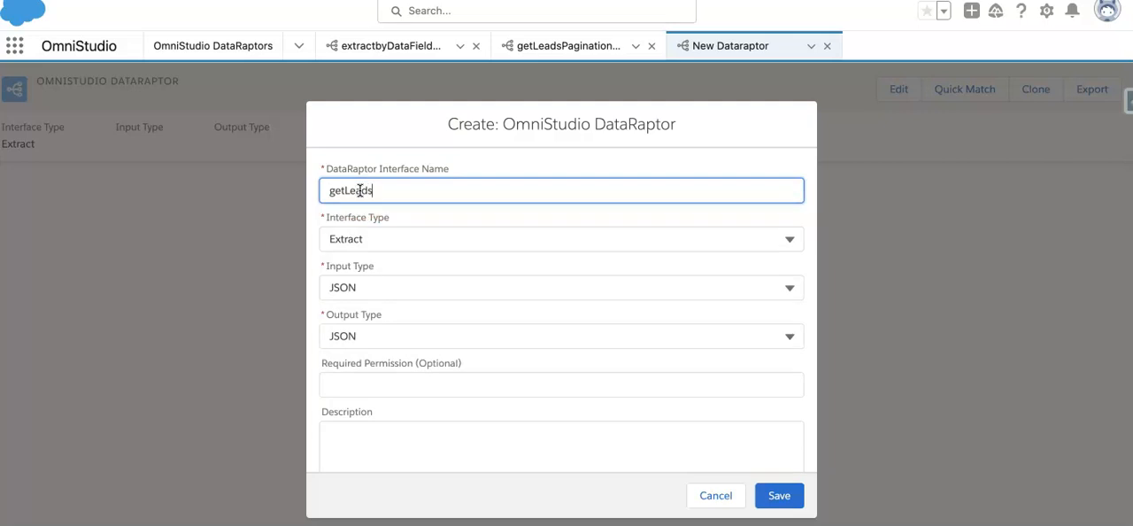
- Name the Extract DataRaptor getLeadsPaginationOffset, describe it as pagination by offset, and save
{"action": "type", "text": "Pagi"}
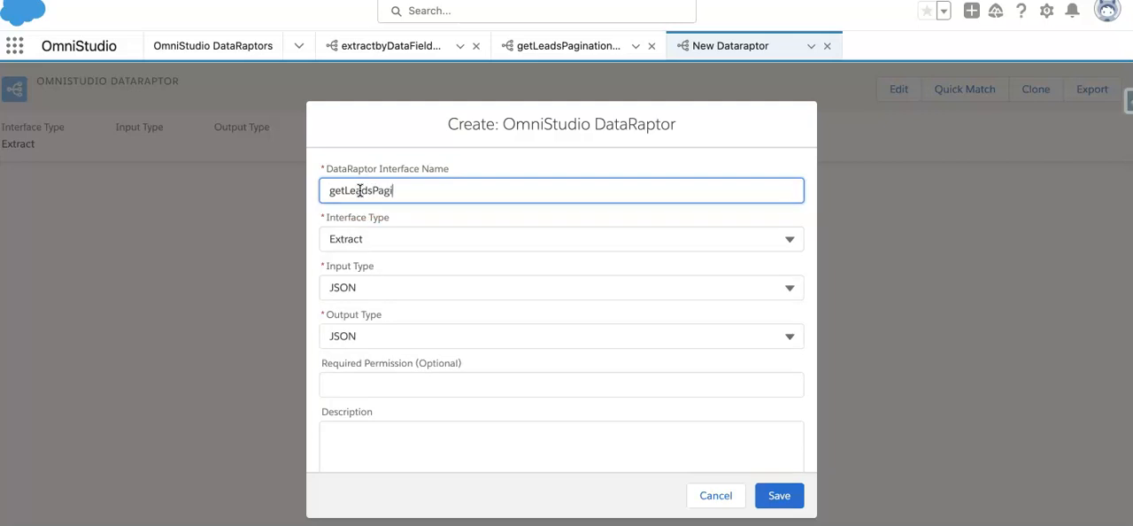
{"action": "type", "text": "nation"}
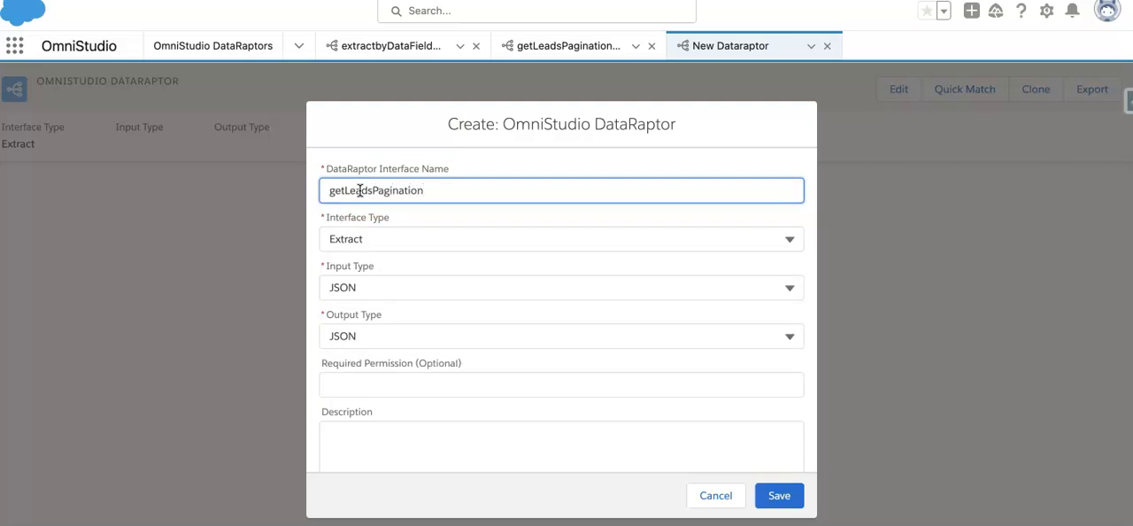
{"action": "type", "text": "Offset"}
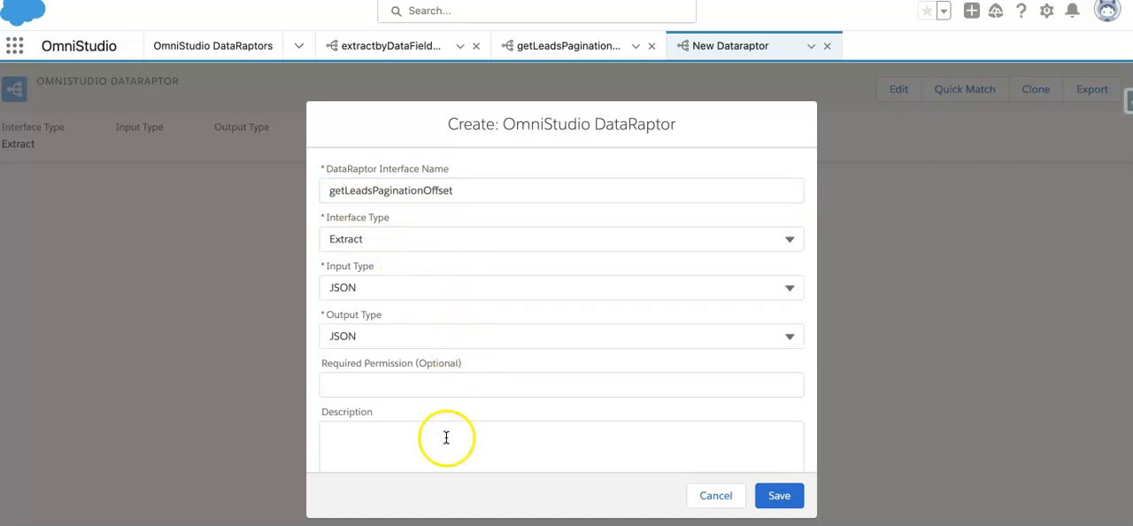
{"action": "type", "text": "this will be used for"}
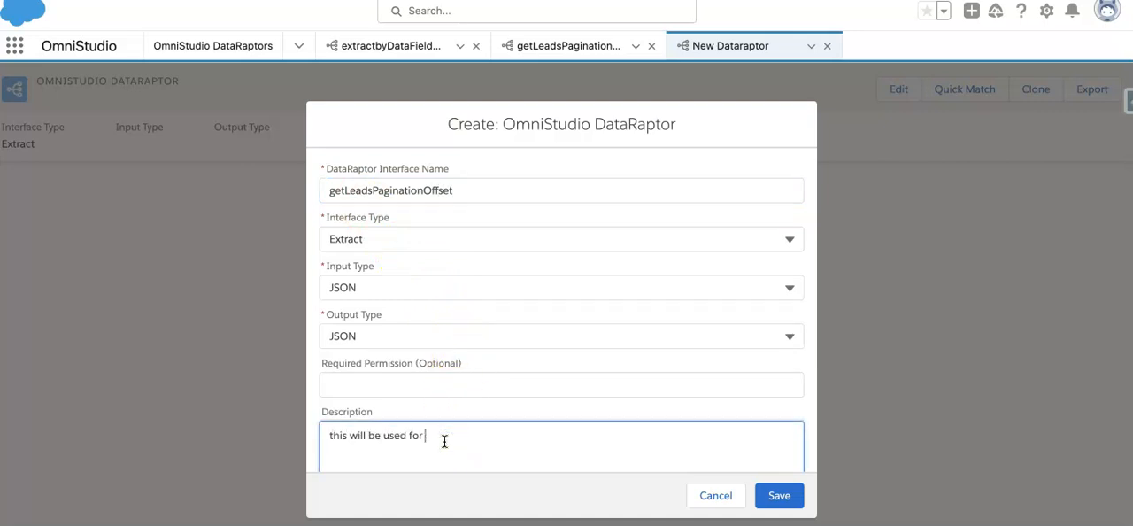
{"action": "type", "text": "pa"}
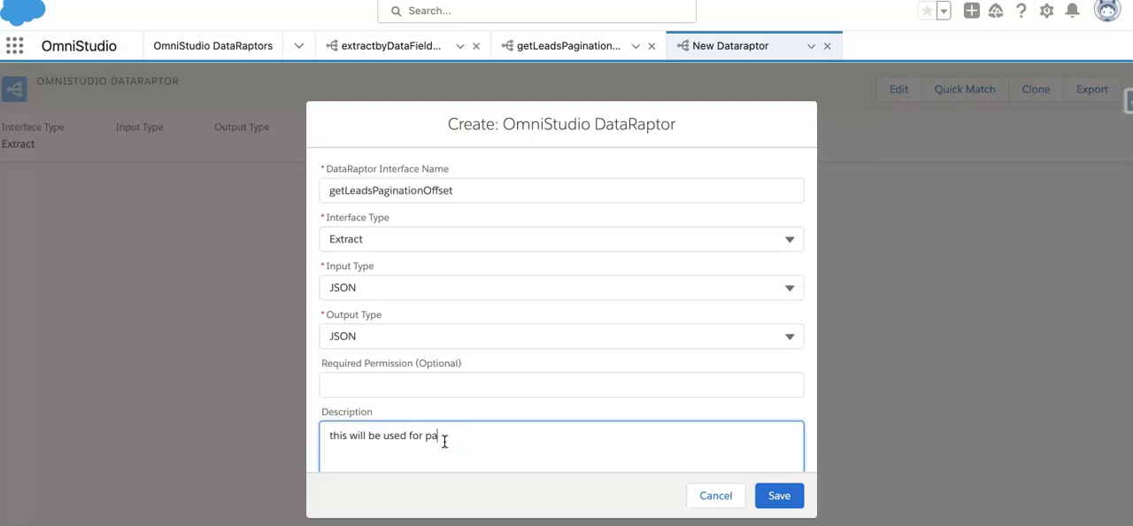
{"action": "type", "text": "gination by offset d"}
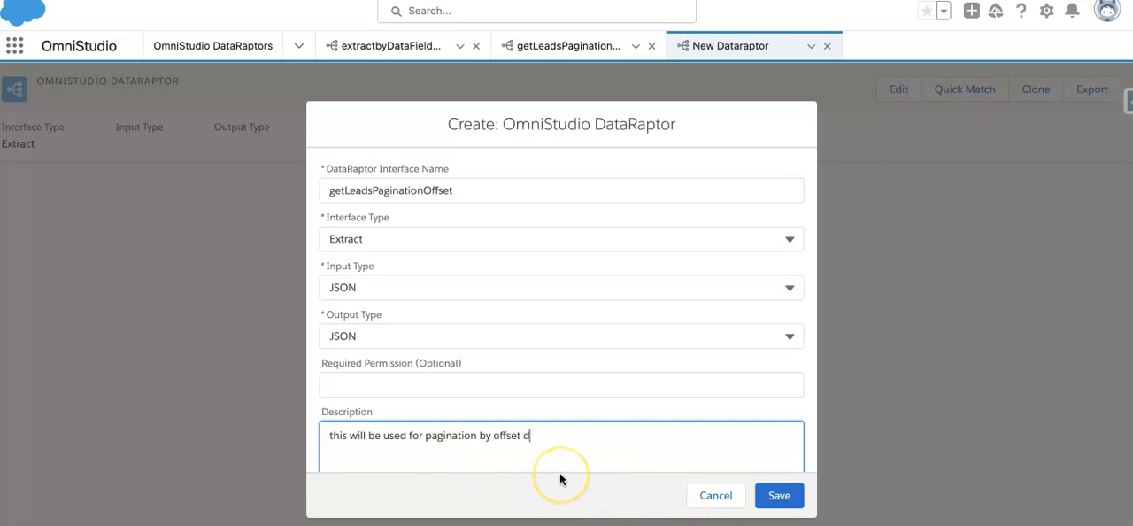
{"action": "left_click", "coordinate": [778, 495]}
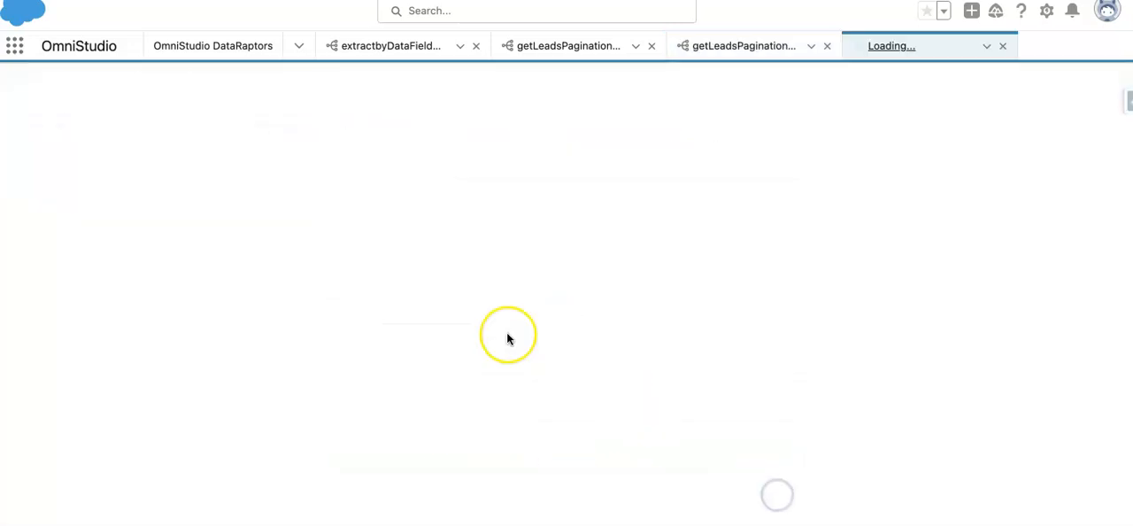
- Add a Lead extract step with output path Lead, filtering Id = LeadId
{"action": "left_click", "coordinate": [743, 46]}
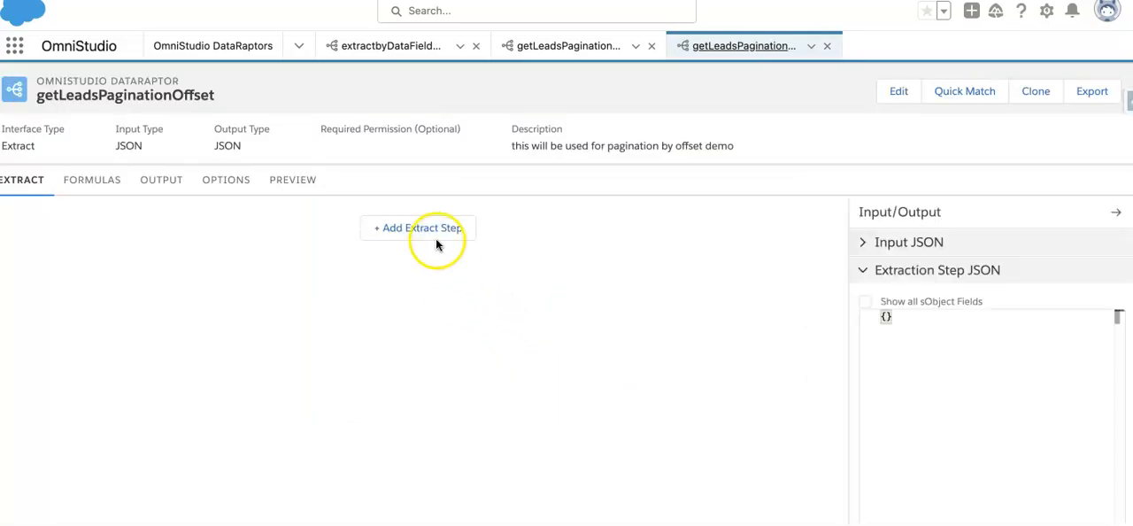
{"action": "left_click", "coordinate": [417, 228]}
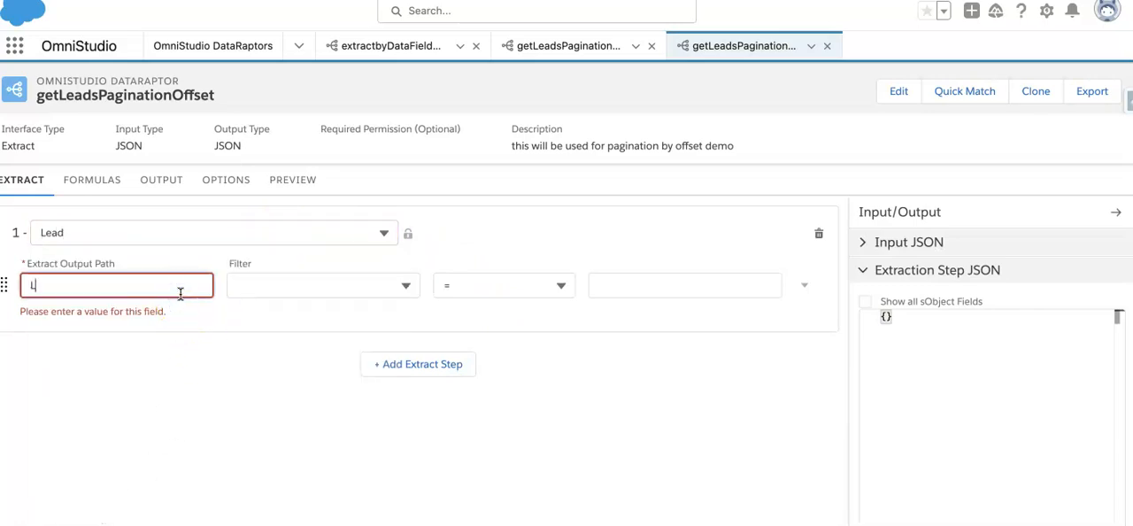
{"action": "type", "text": "Lead"}
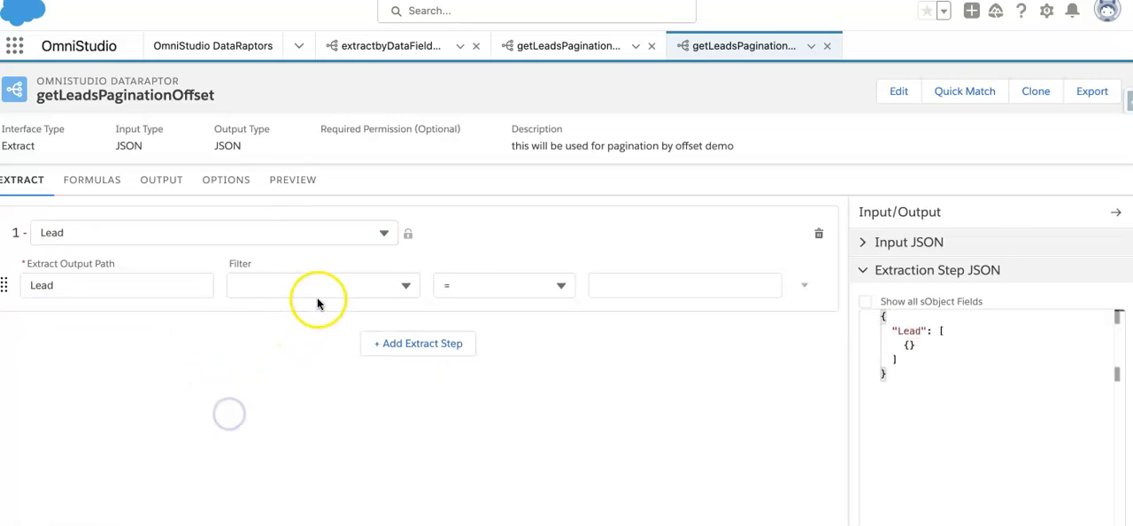
{"action": "left_click", "coordinate": [321, 260]}
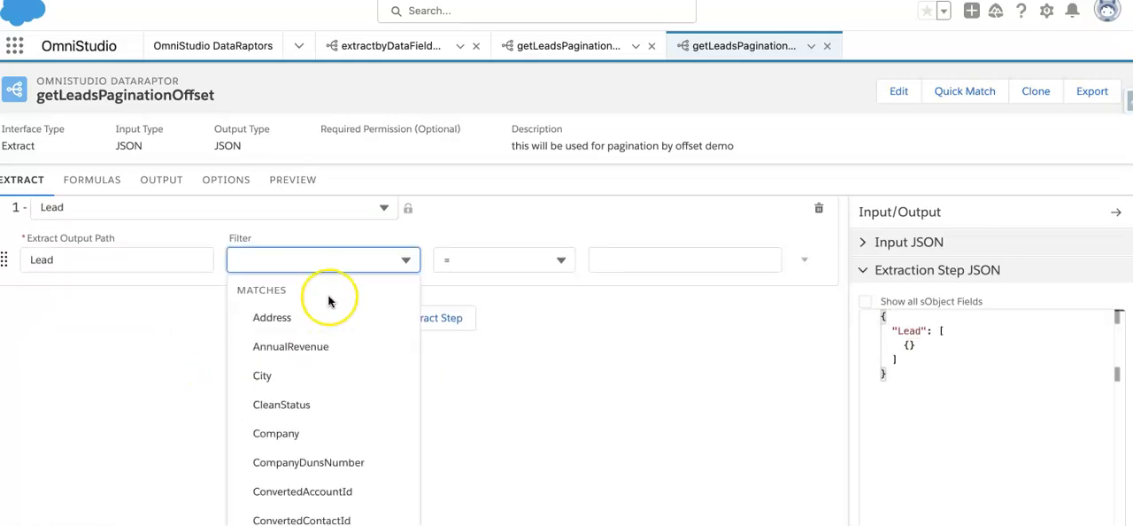
{"action": "type", "text": "Id"}
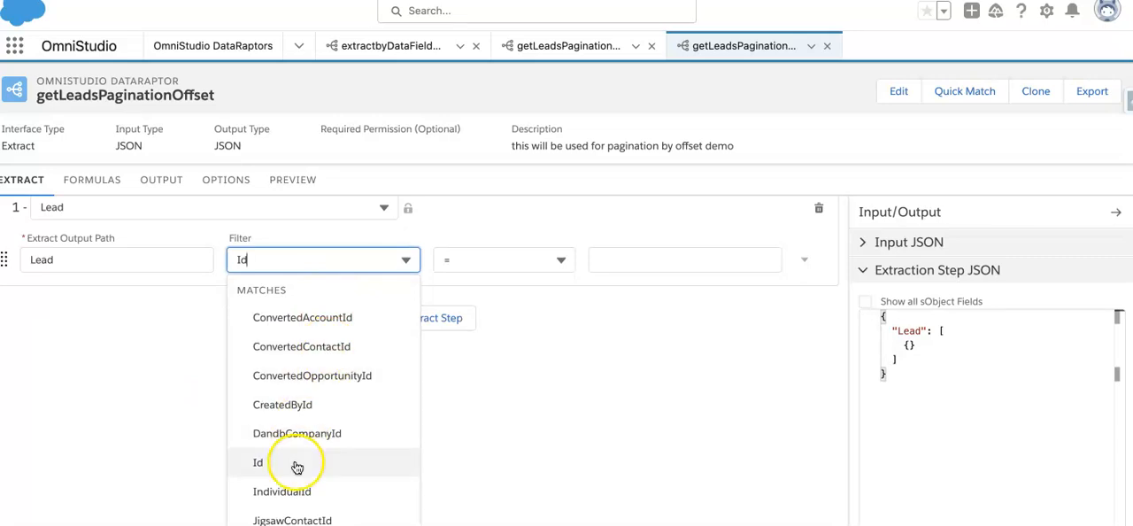
{"action": "left_click", "coordinate": [258, 462]}
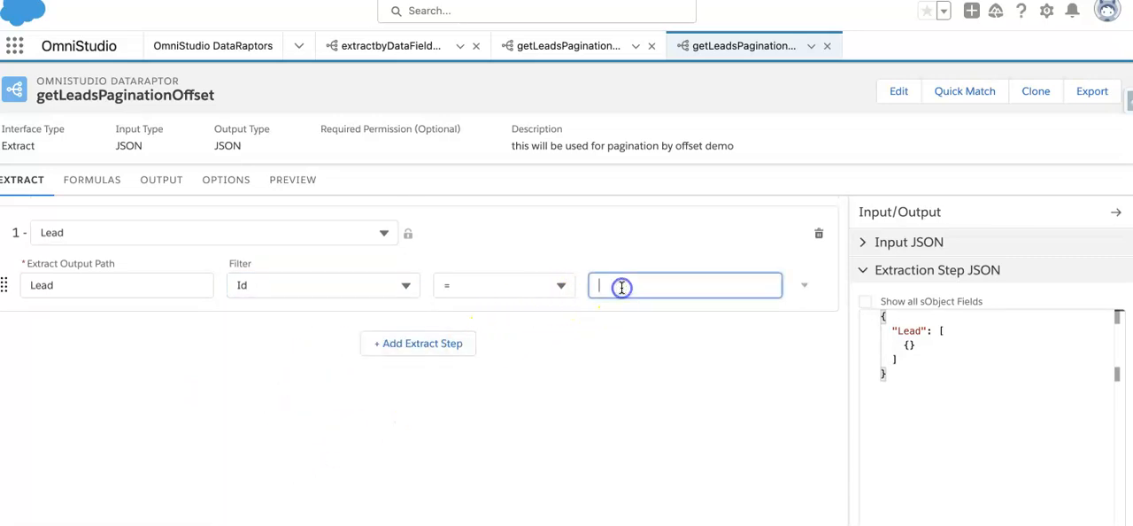
{"action": "type", "text": "LeadId"}
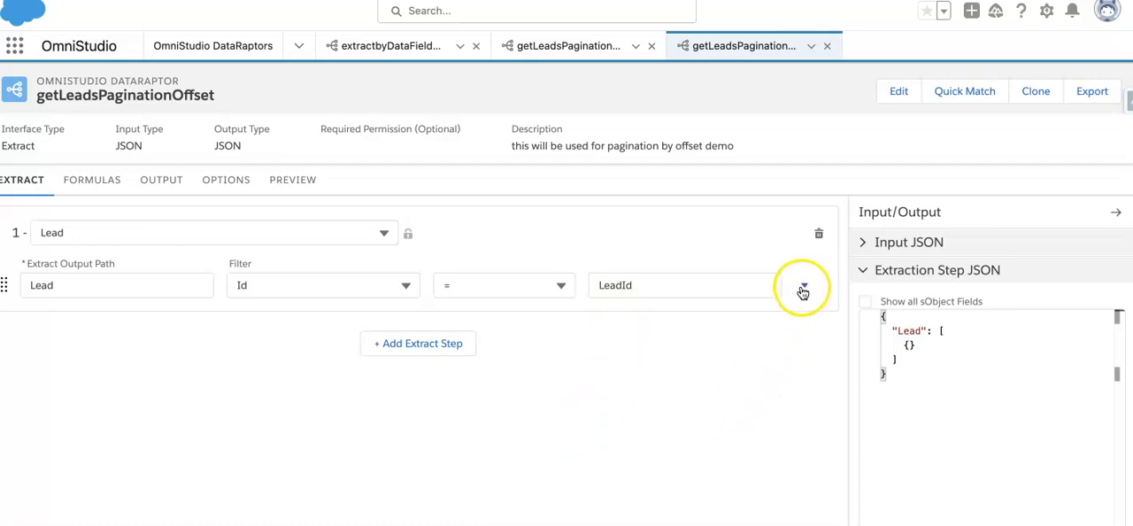
- Add LIMIT 3 and ORDER BY Id clauses to the Lead filter
{"action": "left_click", "coordinate": [804, 285]}
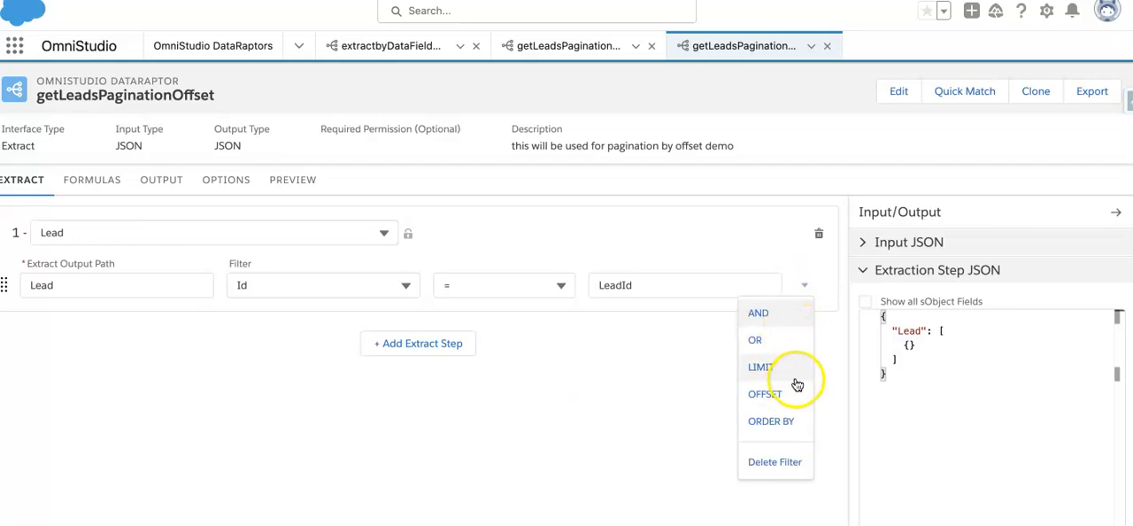
{"action": "mouse_move", "coordinate": [792, 365]}
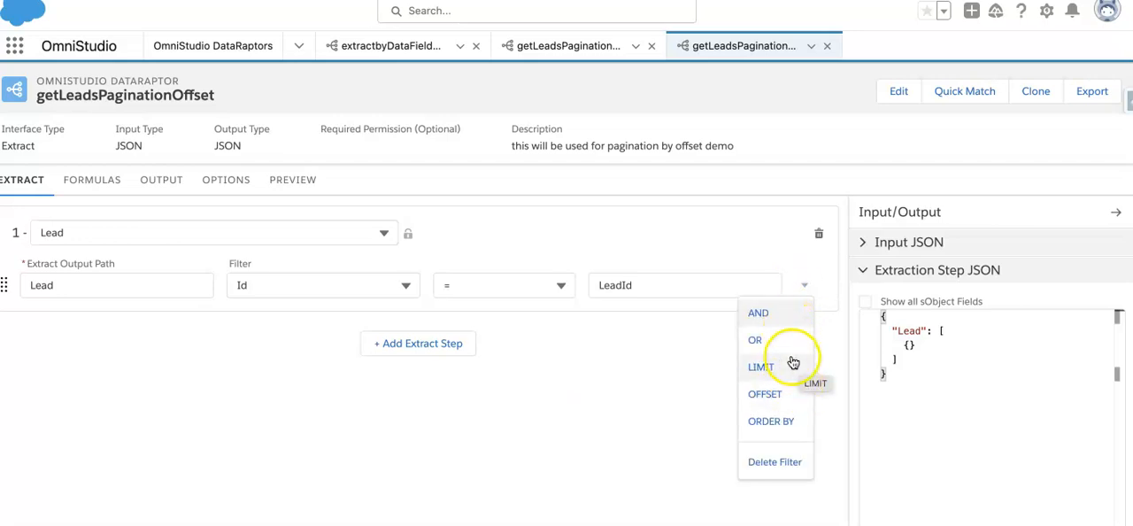
{"action": "left_click", "coordinate": [759, 366]}
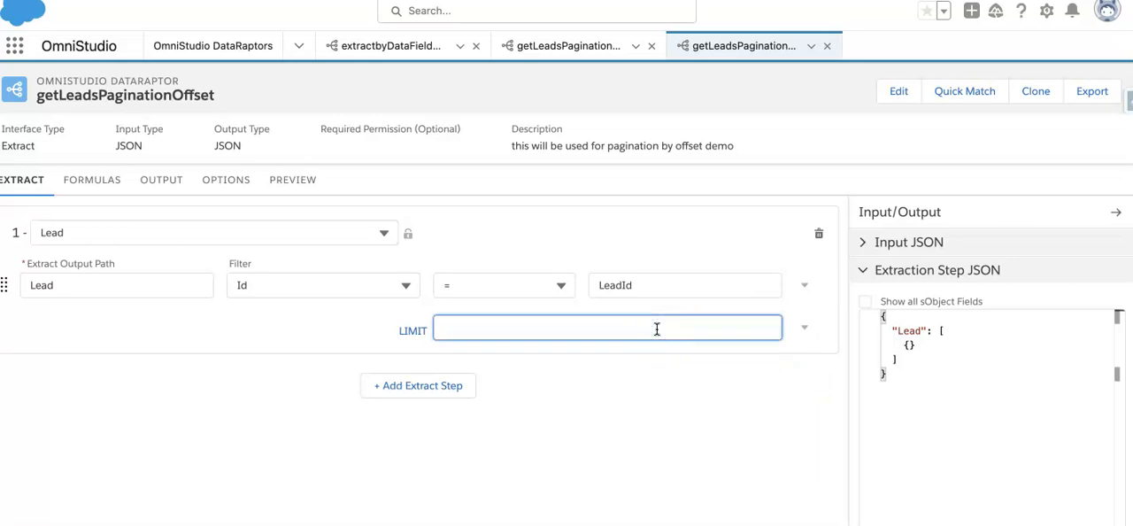
{"action": "type", "text": "3"}
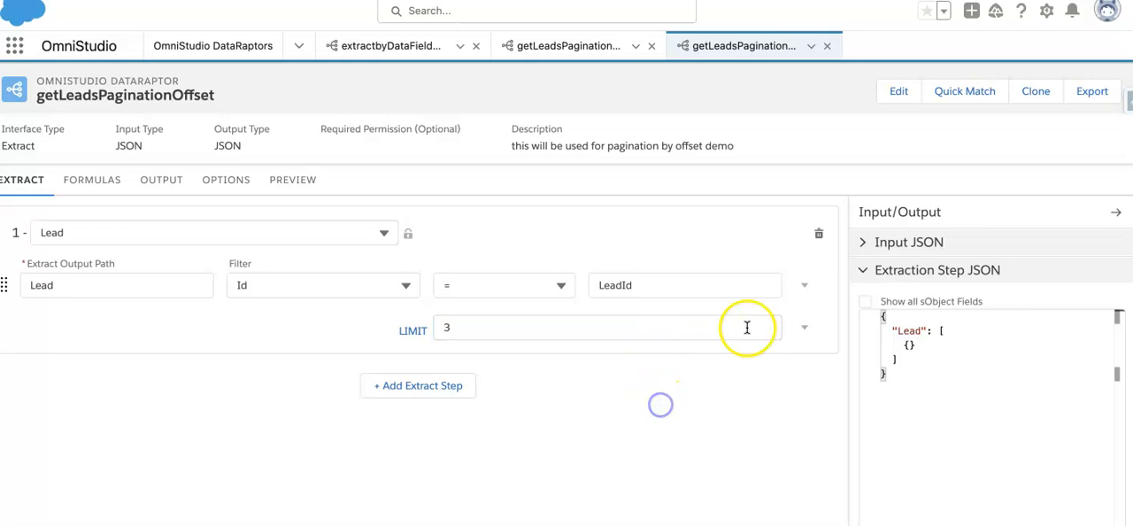
{"action": "left_click", "coordinate": [803, 285]}
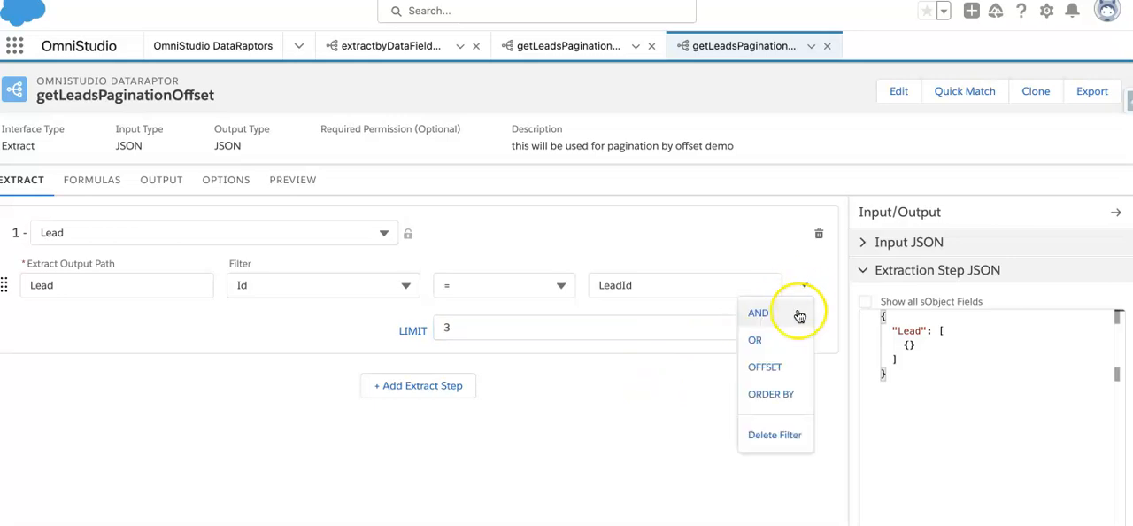
{"action": "left_click", "coordinate": [771, 394]}
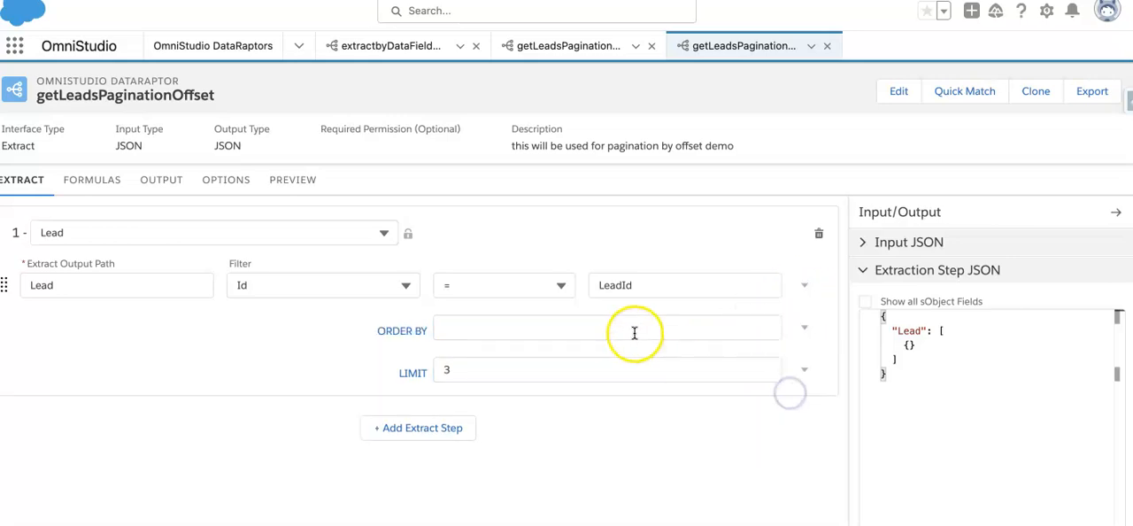
{"action": "type", "text": "Id"}
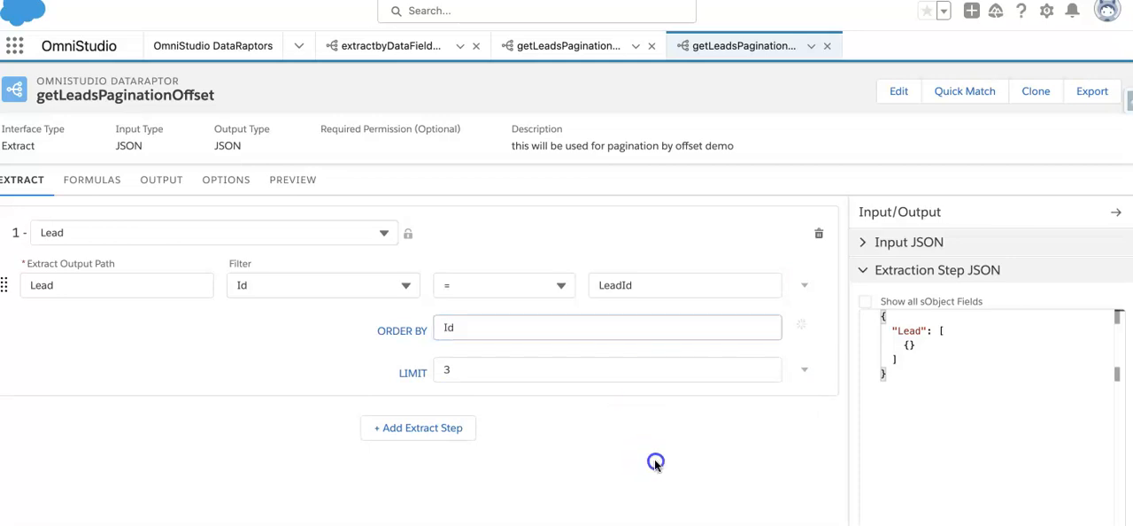
- Add an OFFSET OffsetValue clause and change the Id filter to greater than LeadId
{"action": "left_click", "coordinate": [809, 292]}
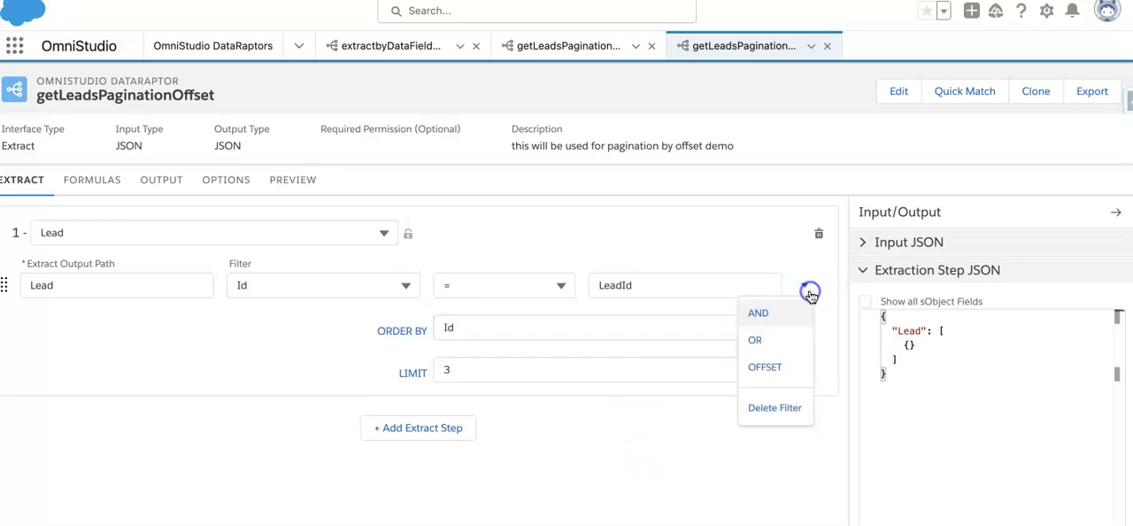
{"action": "left_click", "coordinate": [765, 366]}
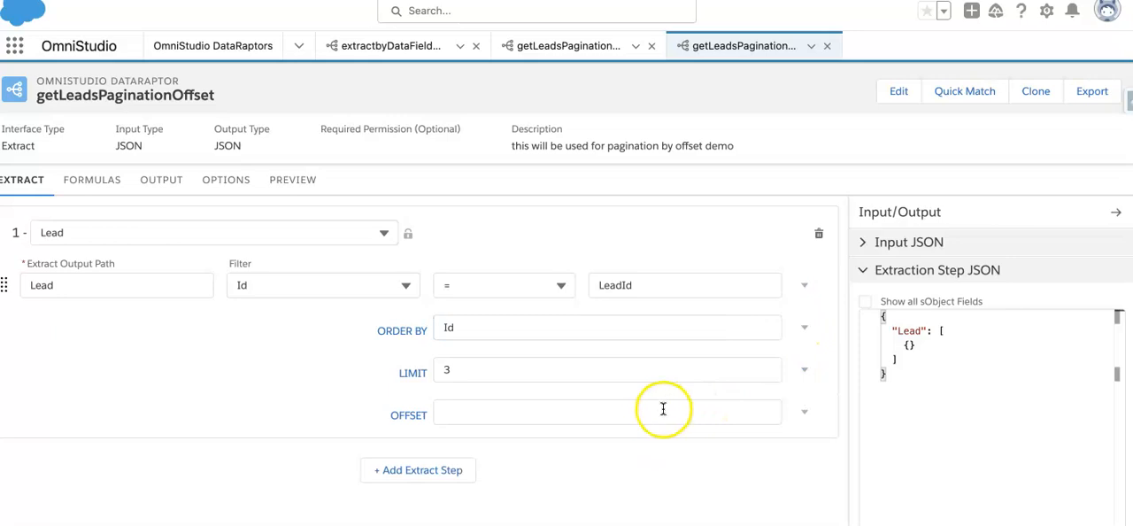
{"action": "left_click", "coordinate": [606, 414]}
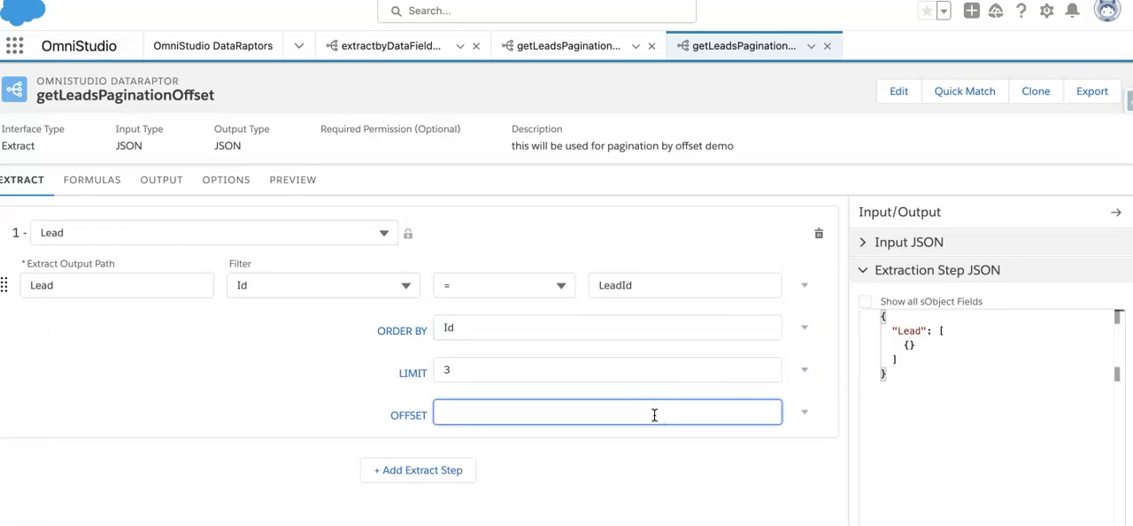
{"action": "type", "text": "Off"}
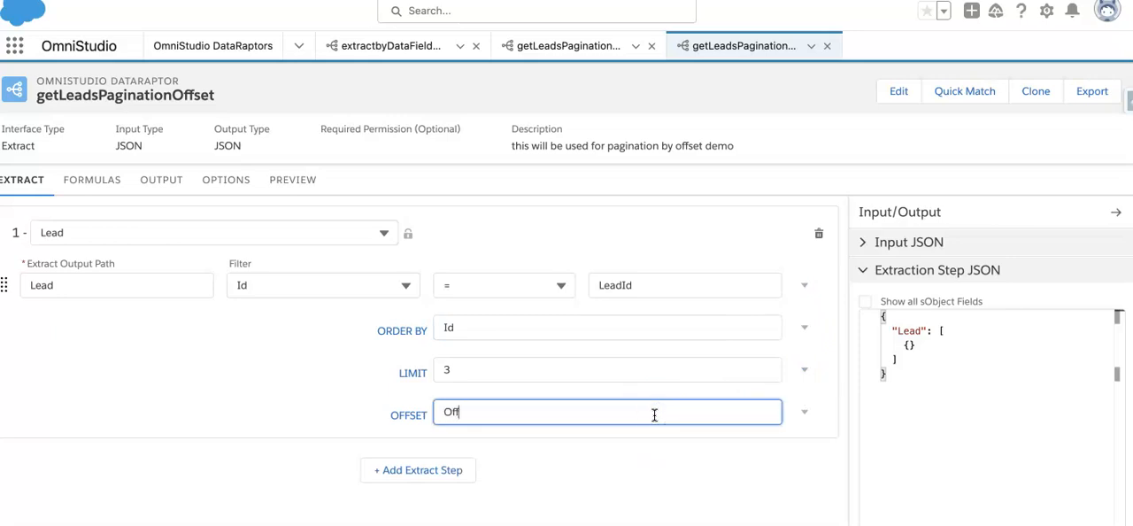
{"action": "type", "text": "setValue"}
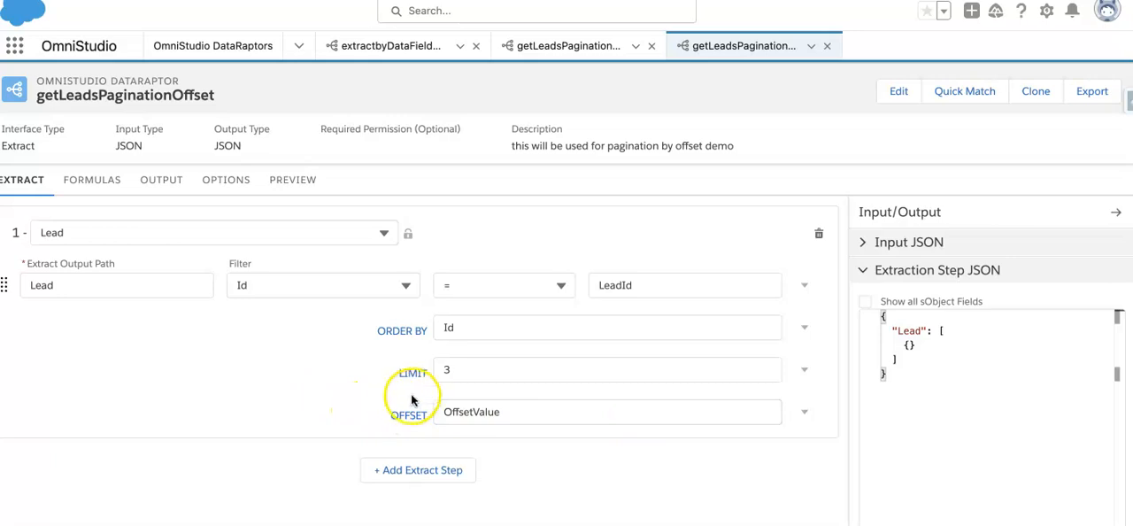
{"action": "mouse_move", "coordinate": [476, 398]}
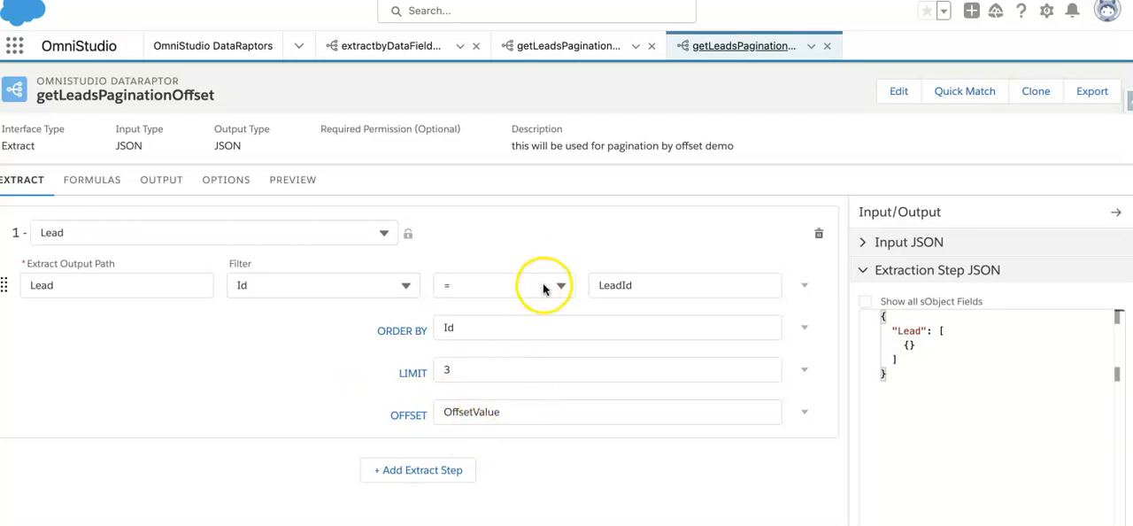
{"action": "left_click", "coordinate": [504, 285]}
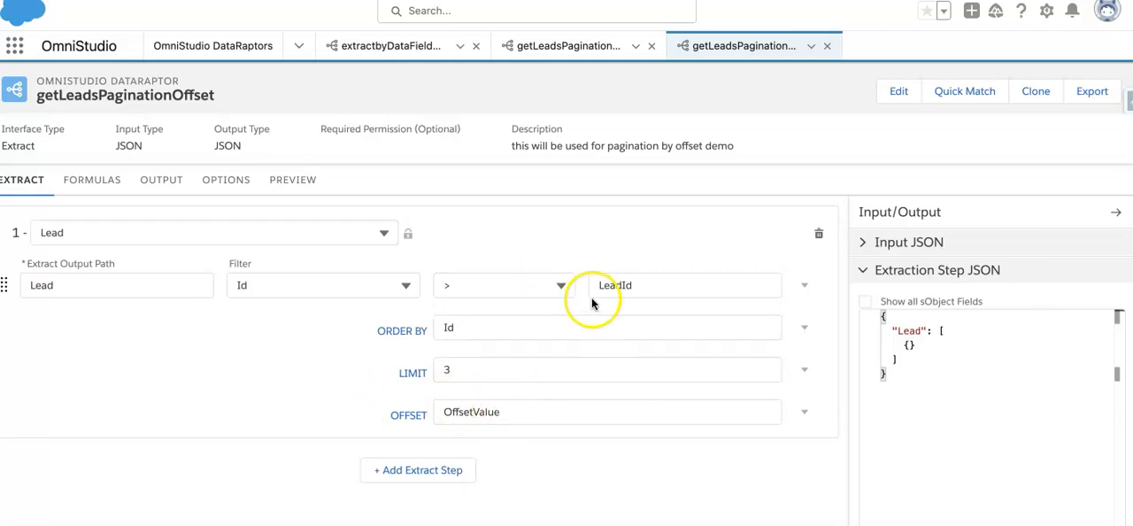
{"action": "left_click", "coordinate": [160, 178]}
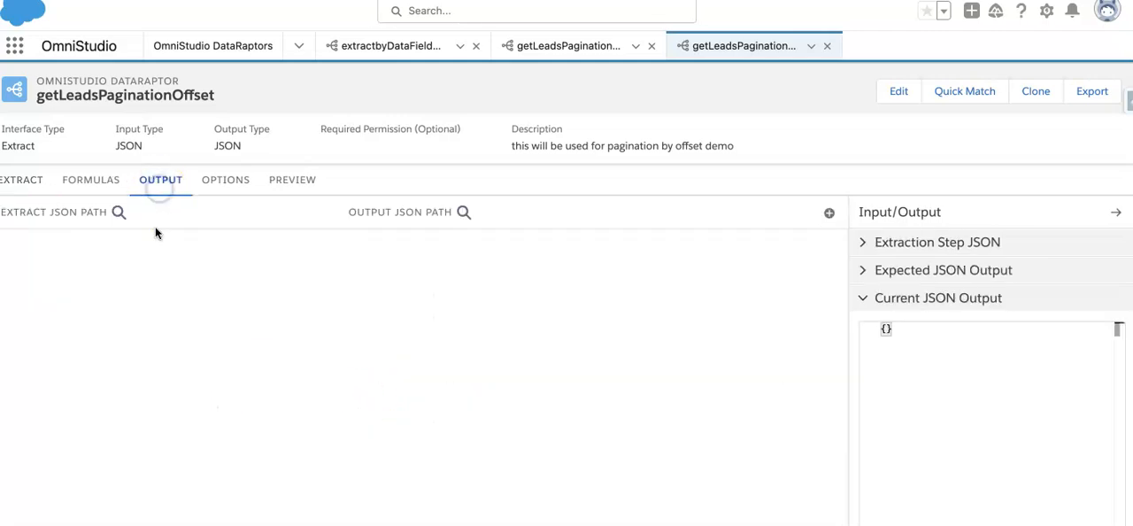
- Add an output mapping from Lead:Id to output path Lead:Id
{"action": "left_click", "coordinate": [829, 212]}
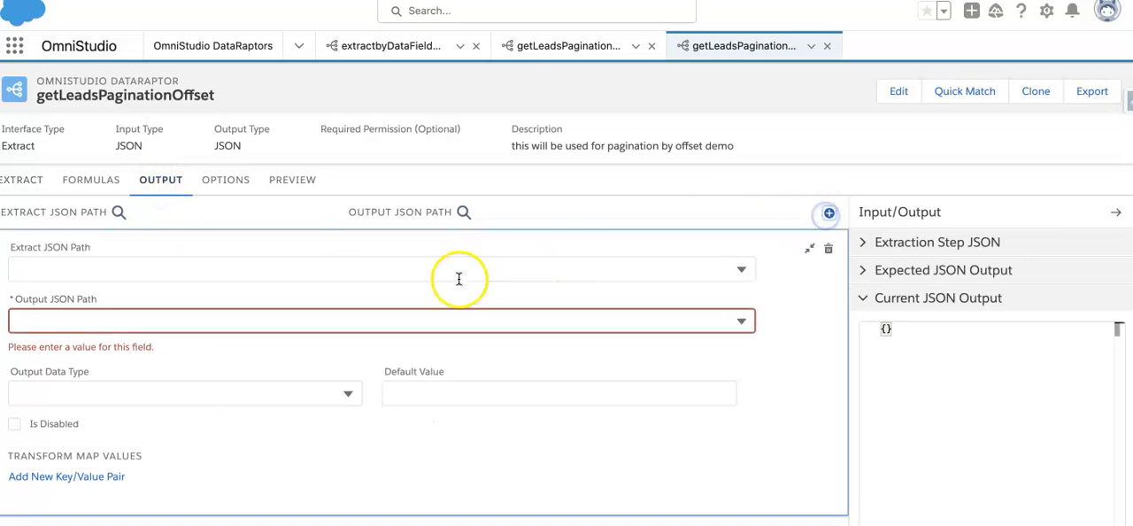
{"action": "left_click", "coordinate": [381, 269]}
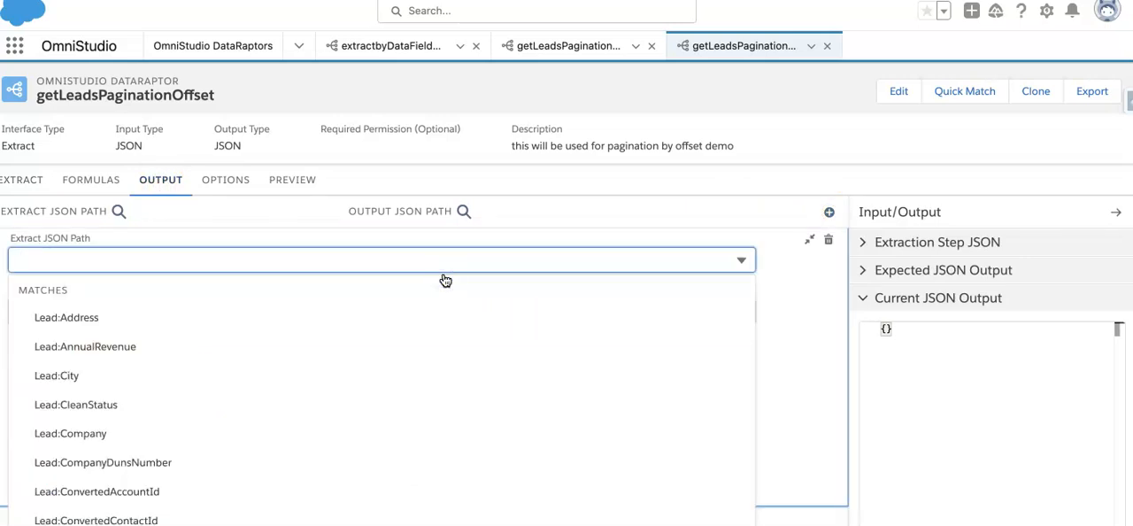
{"action": "type", "text": "Lead:I"}
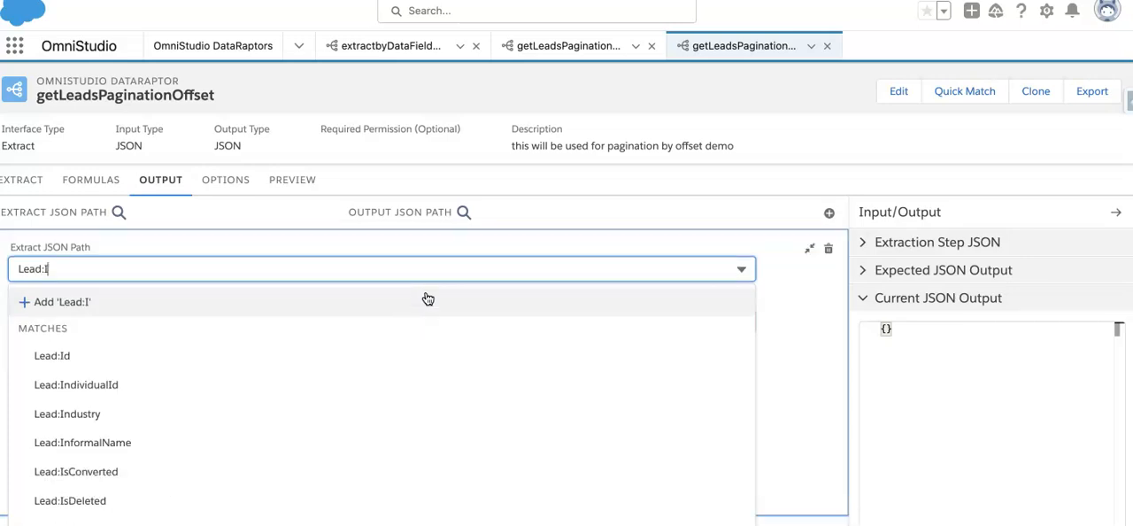
{"action": "left_click", "coordinate": [53, 355]}
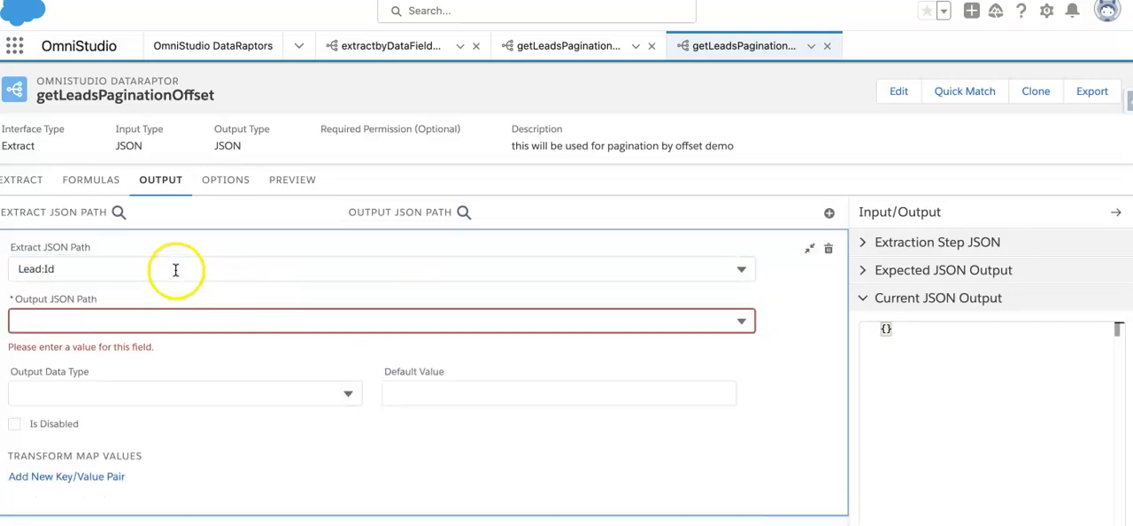
{"action": "left_click", "coordinate": [177, 269]}
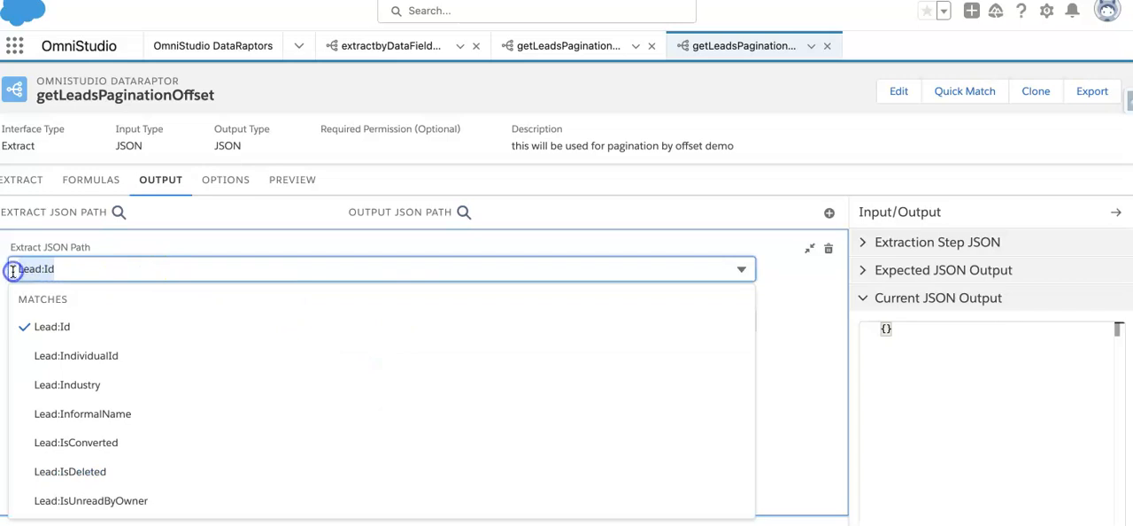
{"action": "left_click", "coordinate": [53, 326]}
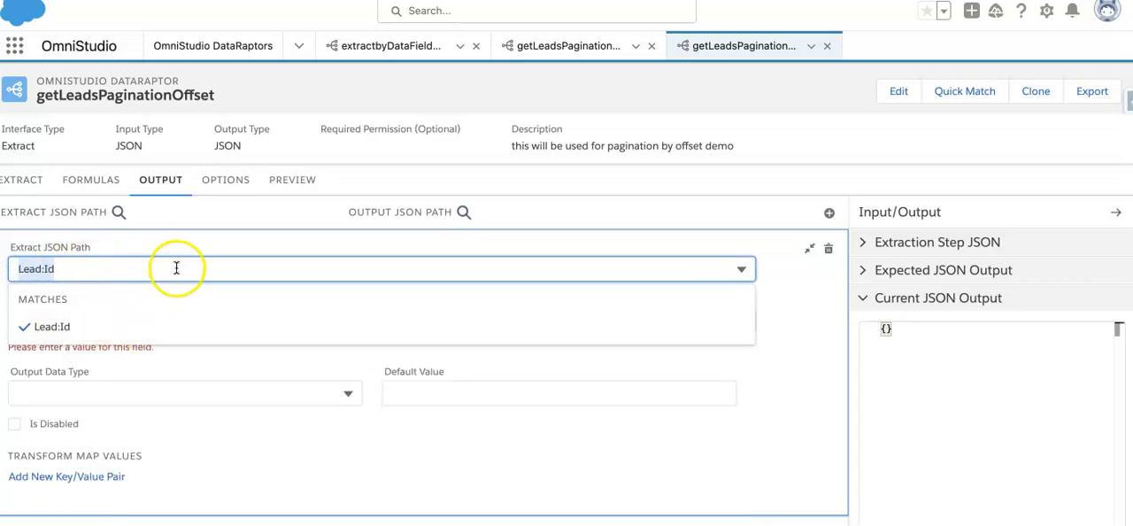
{"action": "left_click", "coordinate": [380, 321]}
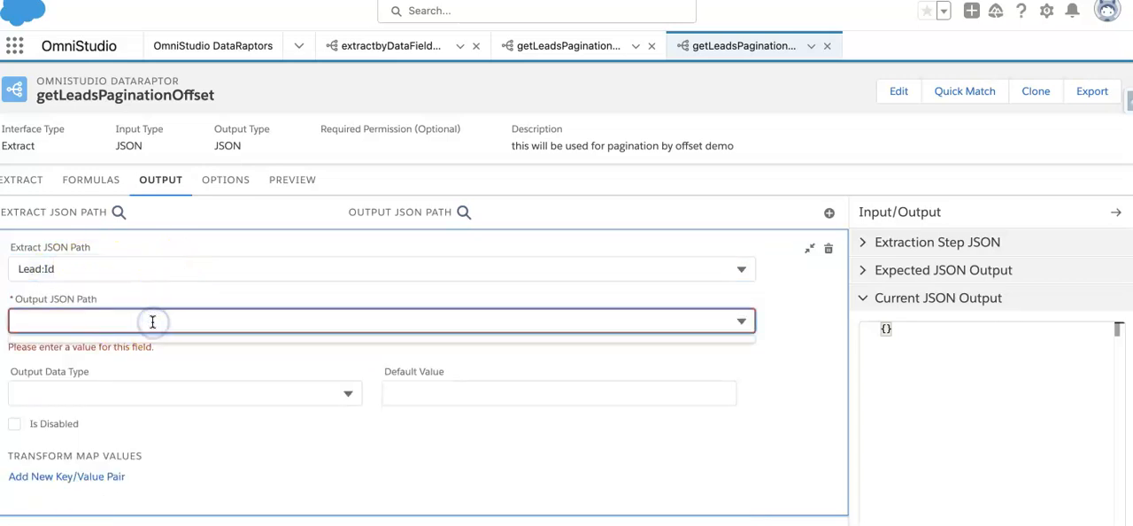
{"action": "type", "text": "Lead:Id"}
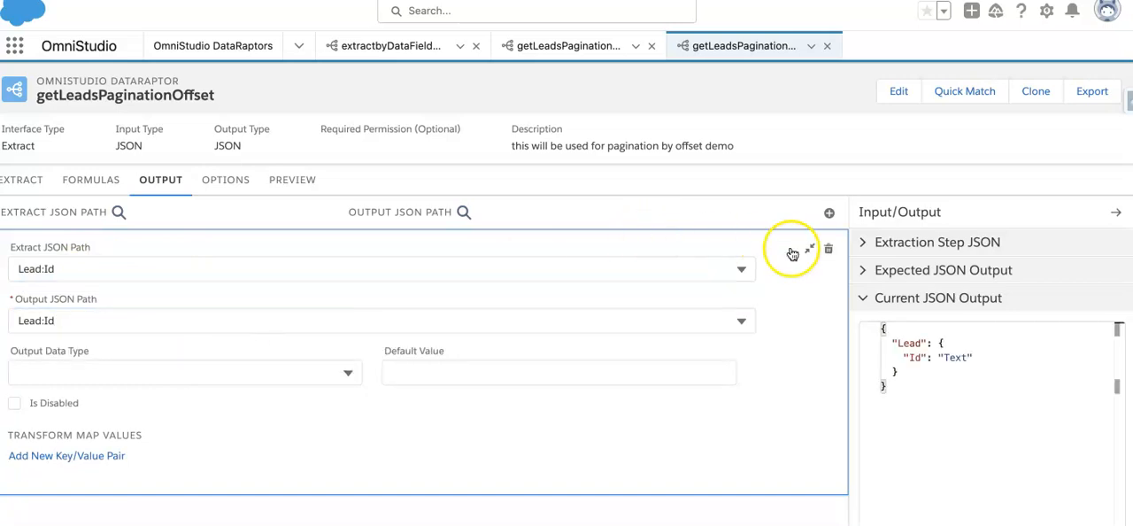
- Map Lead:Status and Lead:Name to identical output paths
{"action": "left_click", "coordinate": [828, 213]}
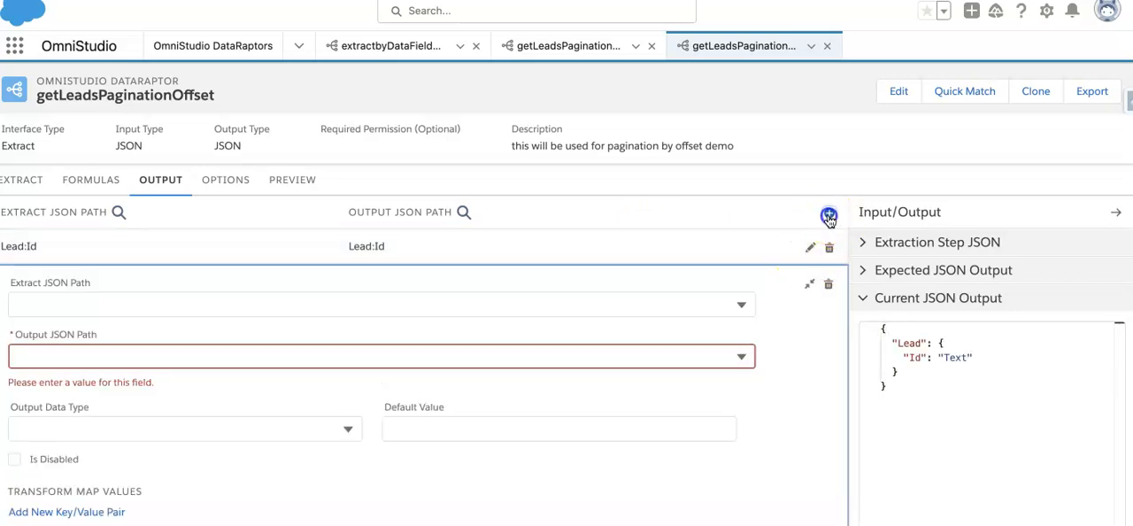
{"action": "left_click", "coordinate": [371, 260]}
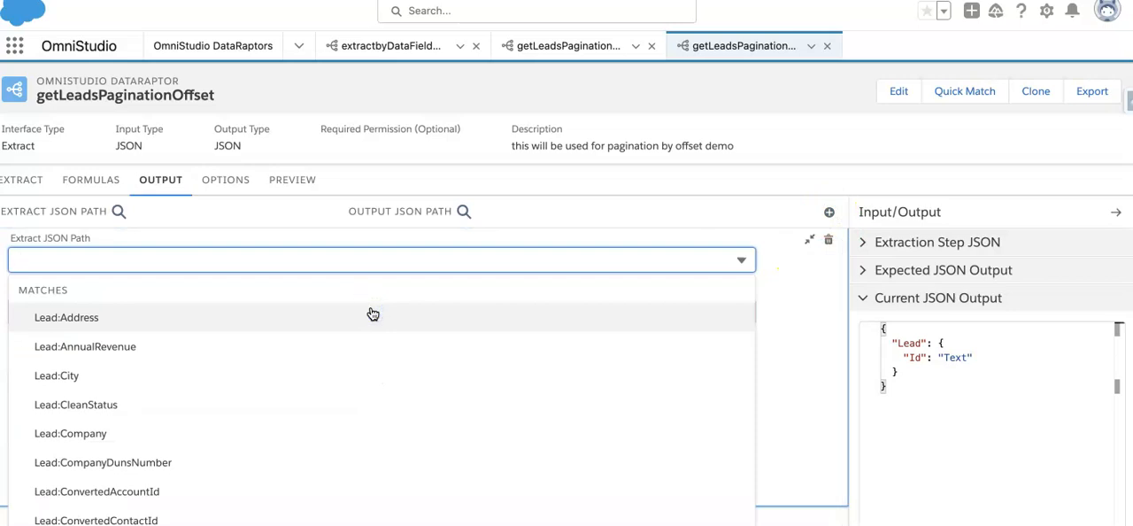
{"action": "type", "text": "Lead:Status"}
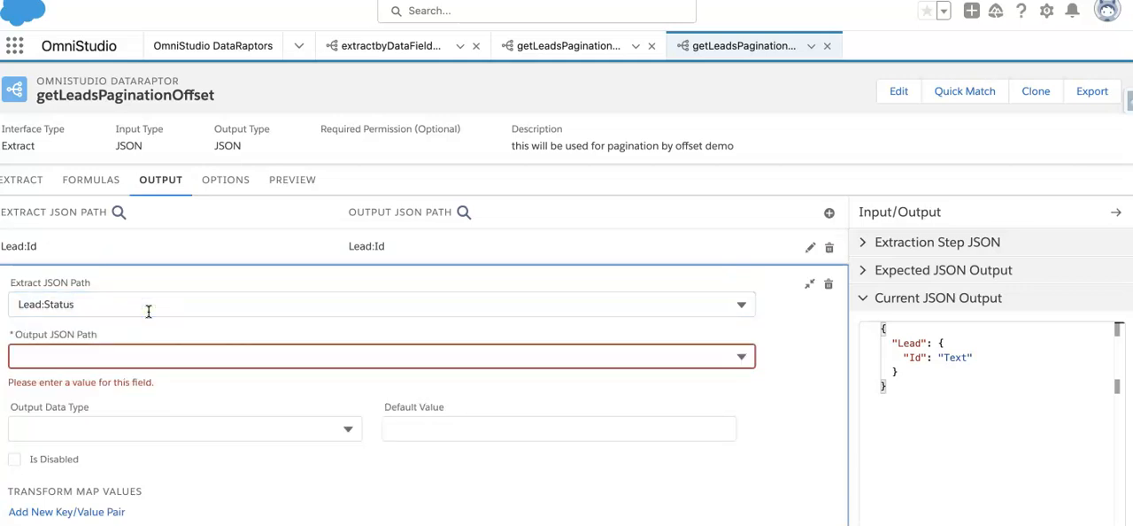
{"action": "type", "text": "Lead:Status"}
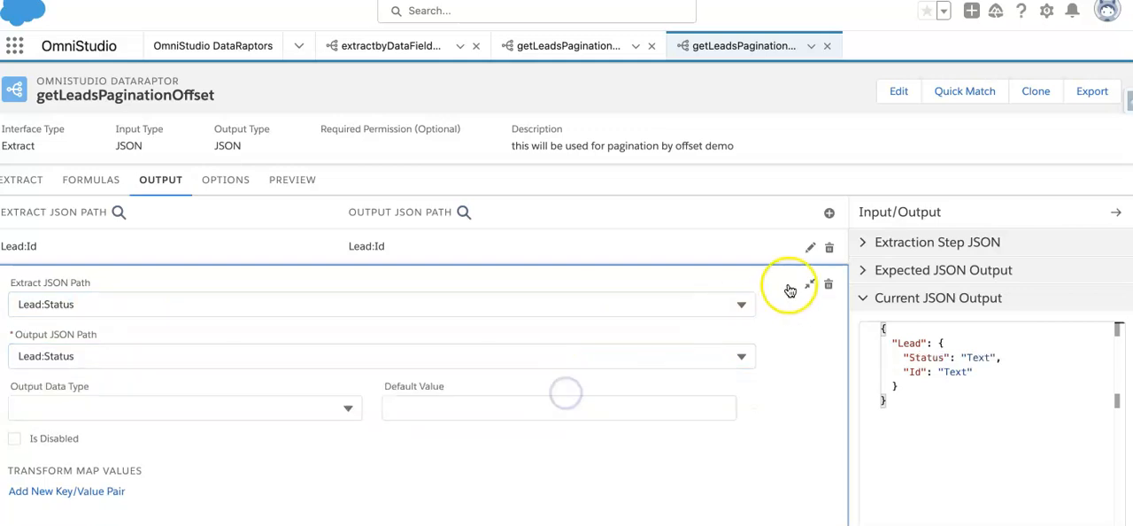
{"action": "left_click", "coordinate": [829, 211]}
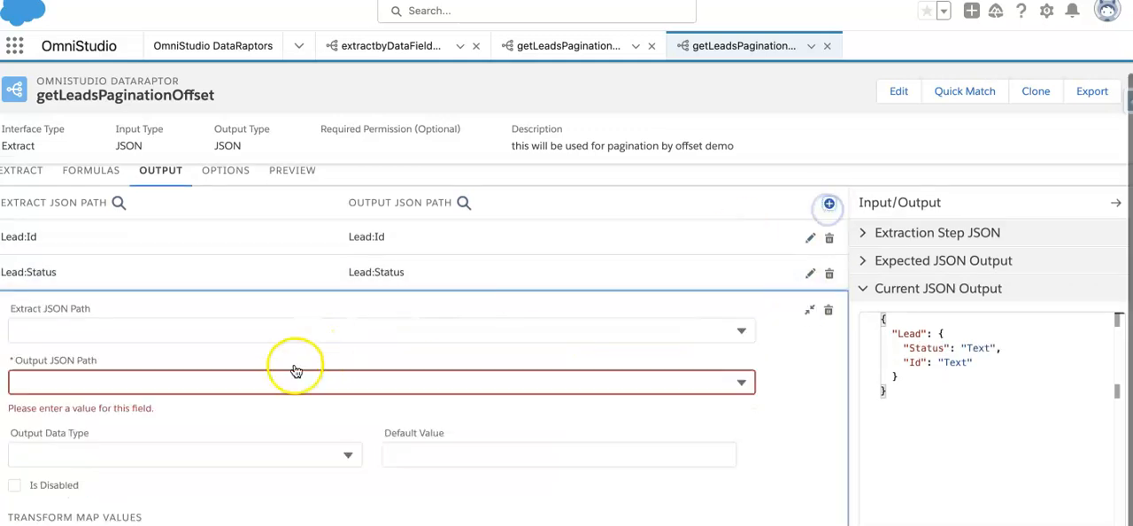
{"action": "type", "text": "Lead:Nam"}
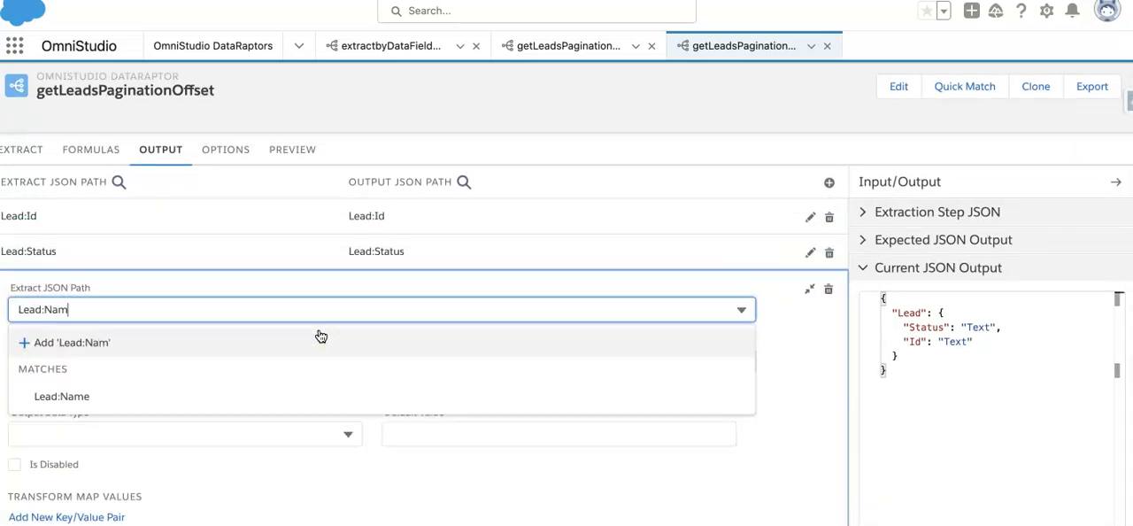
{"action": "left_click", "coordinate": [62, 395]}
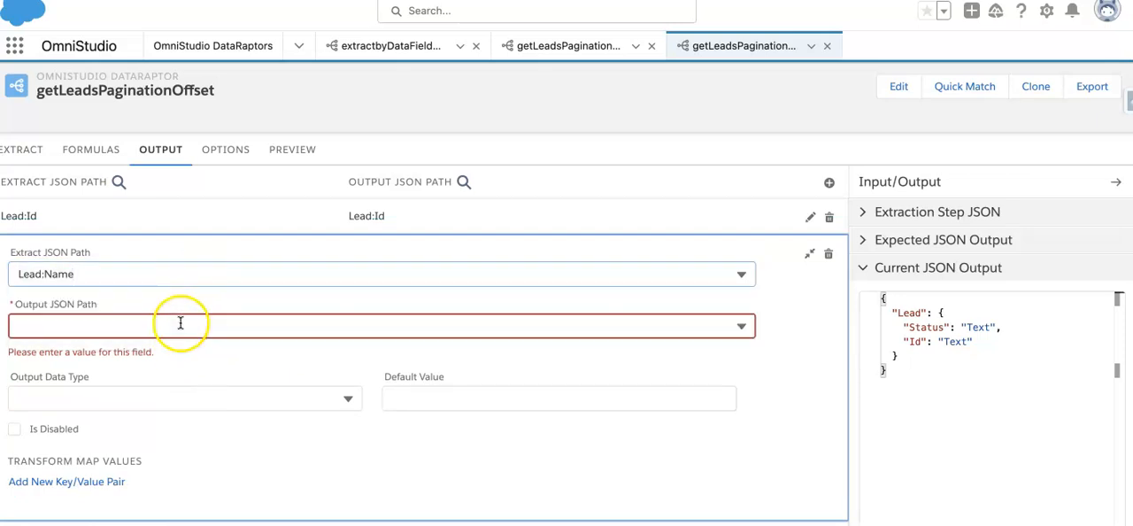
{"action": "type", "text": "Lead:Name"}
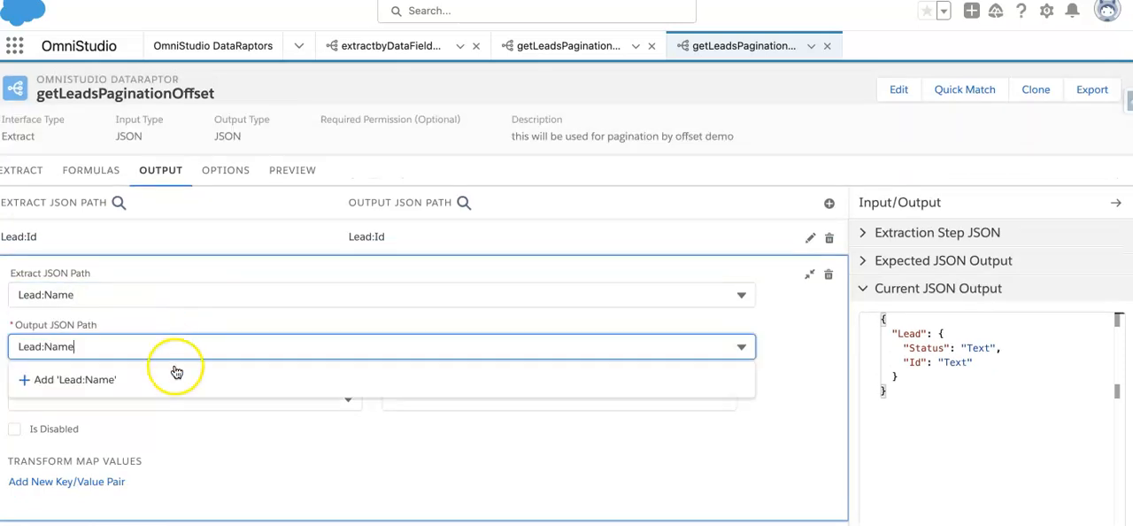
{"action": "left_click", "coordinate": [76, 379]}
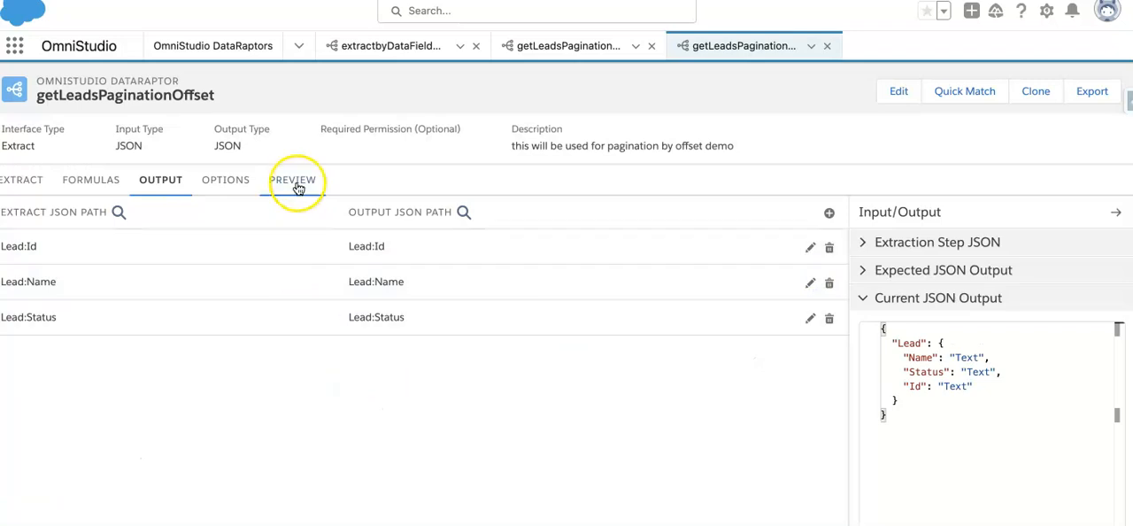
- Add a LeadId preview parameter with value 00Q2w00000M5 and a second parameter row
{"action": "left_click", "coordinate": [292, 180]}
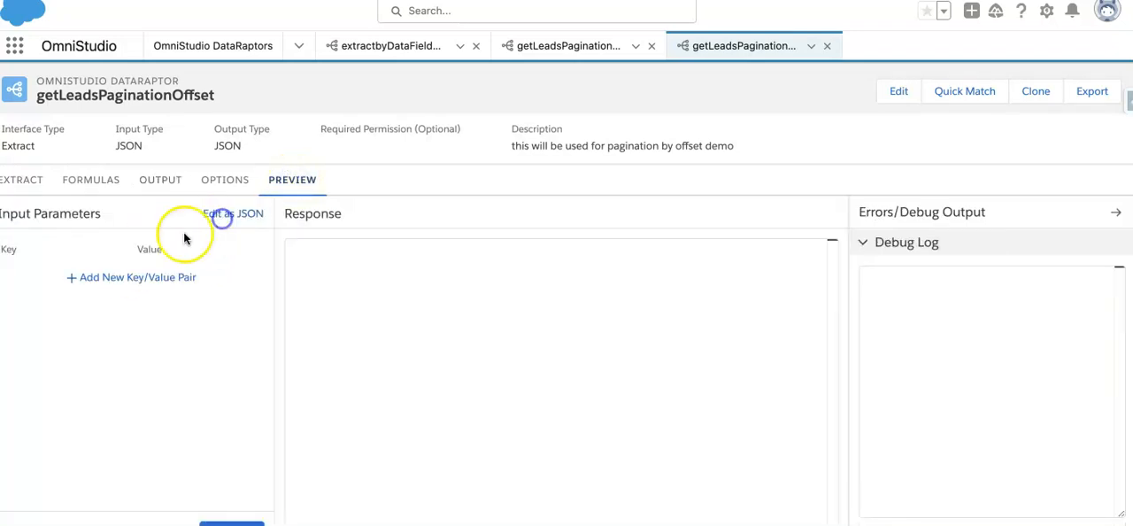
{"action": "left_click", "coordinate": [130, 277]}
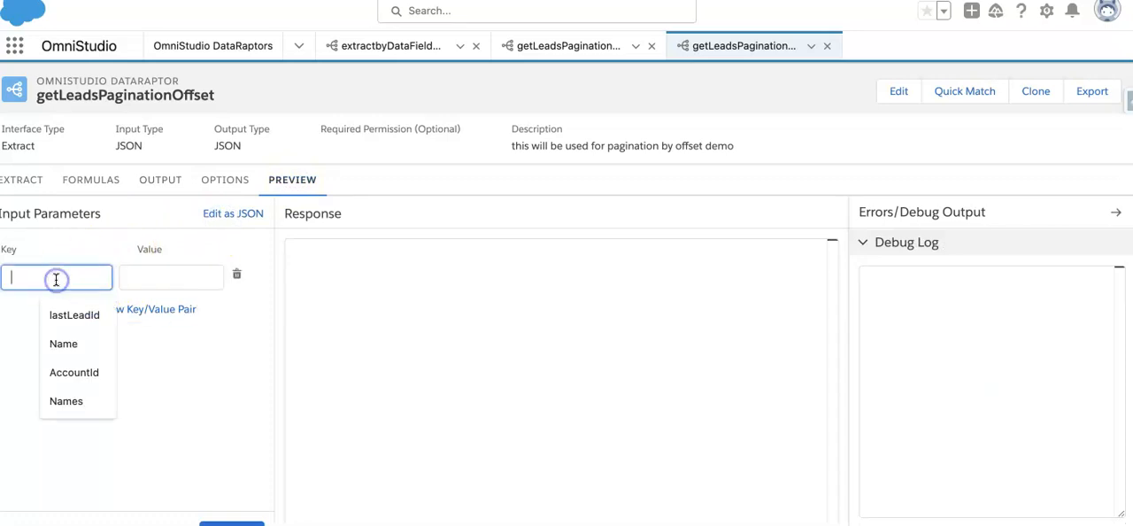
{"action": "type", "text": "LeadId"}
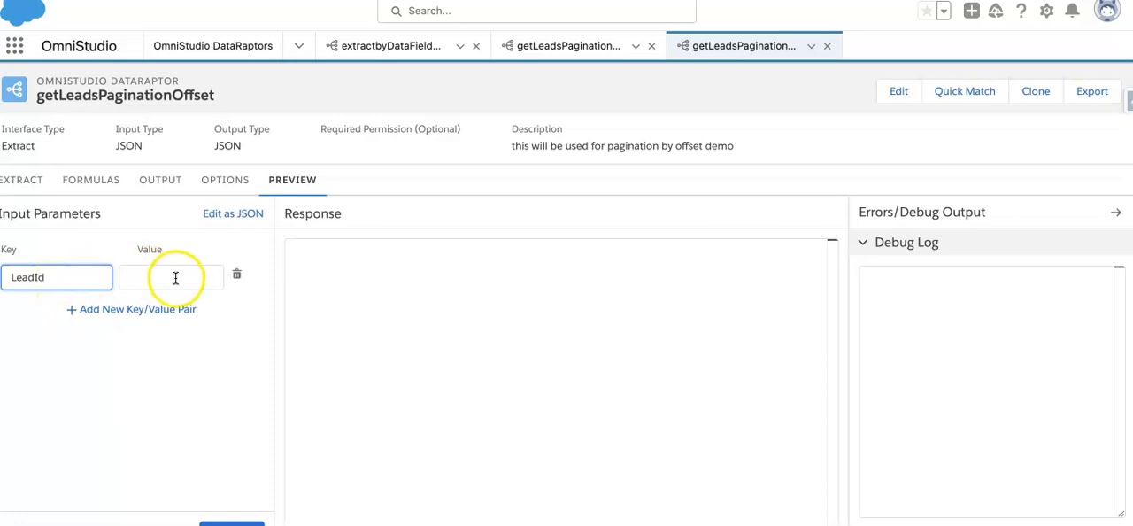
{"action": "type", "text": "00Q2w00000M5"}
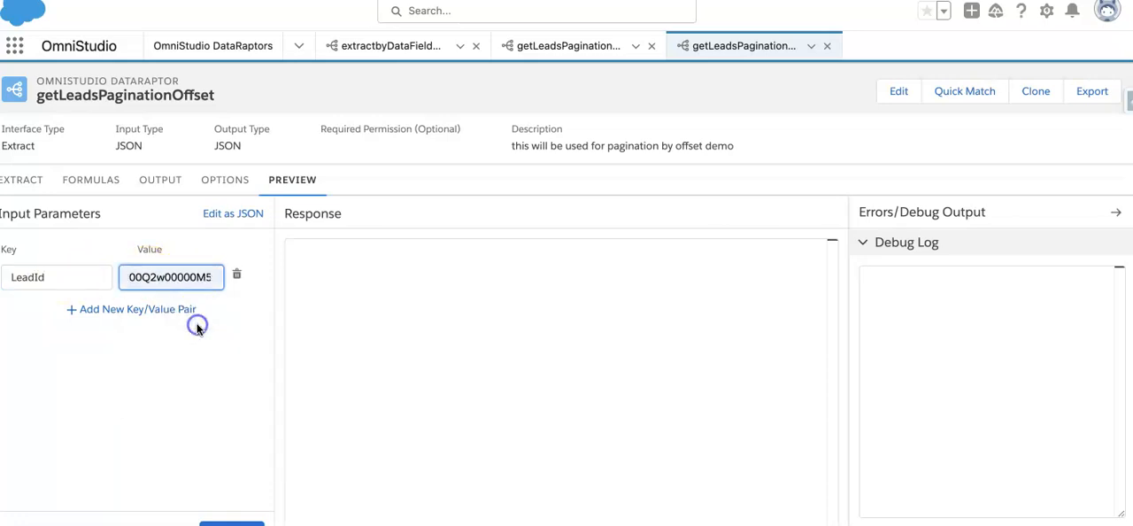
{"action": "left_click", "coordinate": [130, 309]}
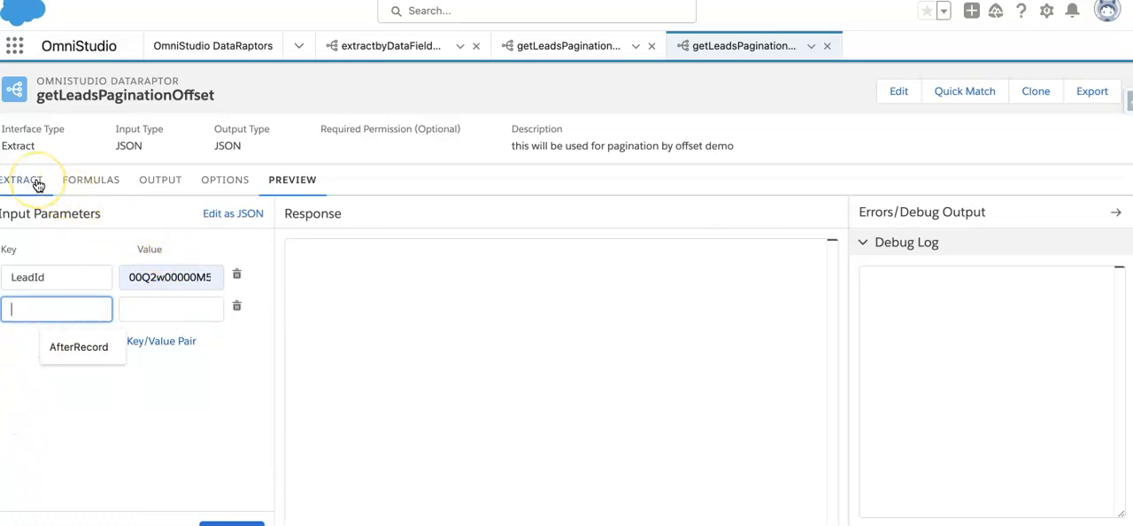
- Set preview key OffsetValue to 0 and execute the preview
{"action": "left_click", "coordinate": [23, 179]}
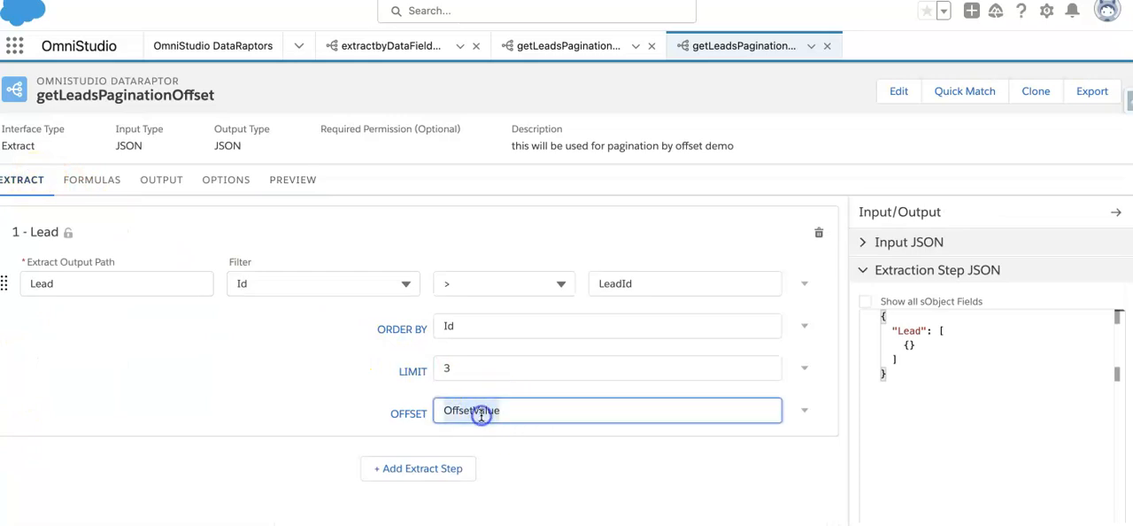
{"action": "left_click", "coordinate": [292, 179]}
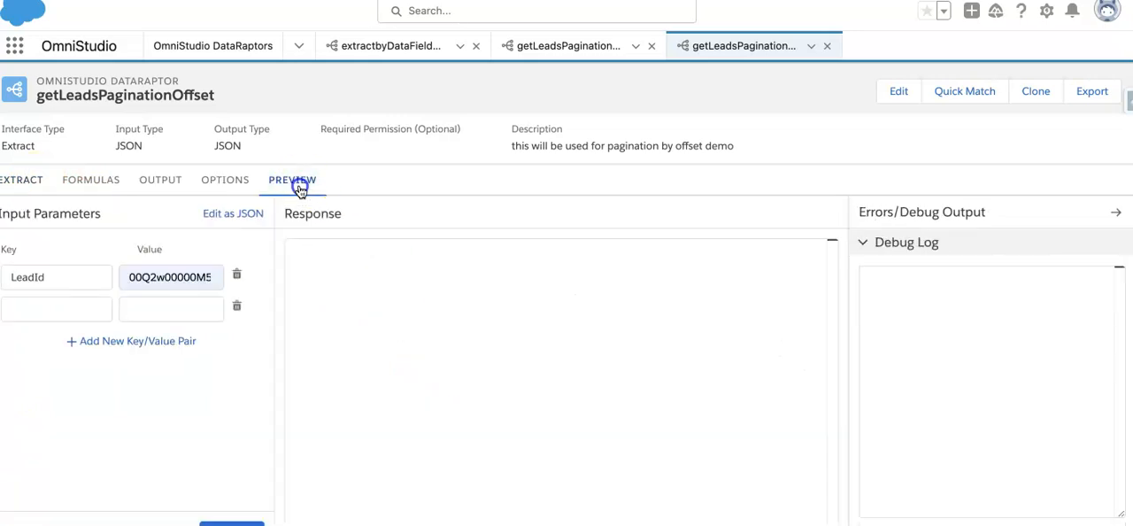
{"action": "type", "text": "OffsetValue"}
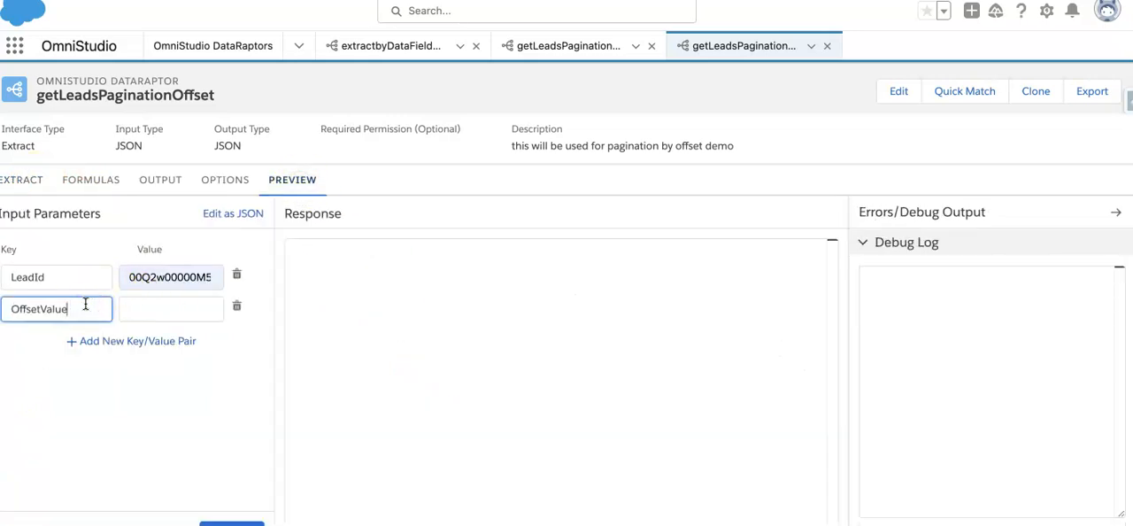
{"action": "left_click", "coordinate": [171, 308]}
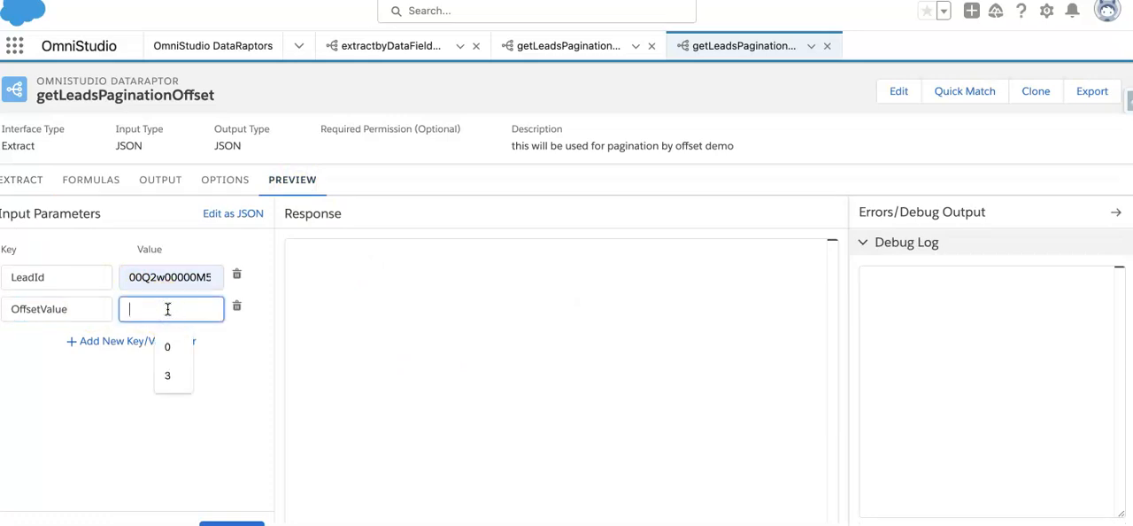
{"action": "left_click", "coordinate": [167, 346]}
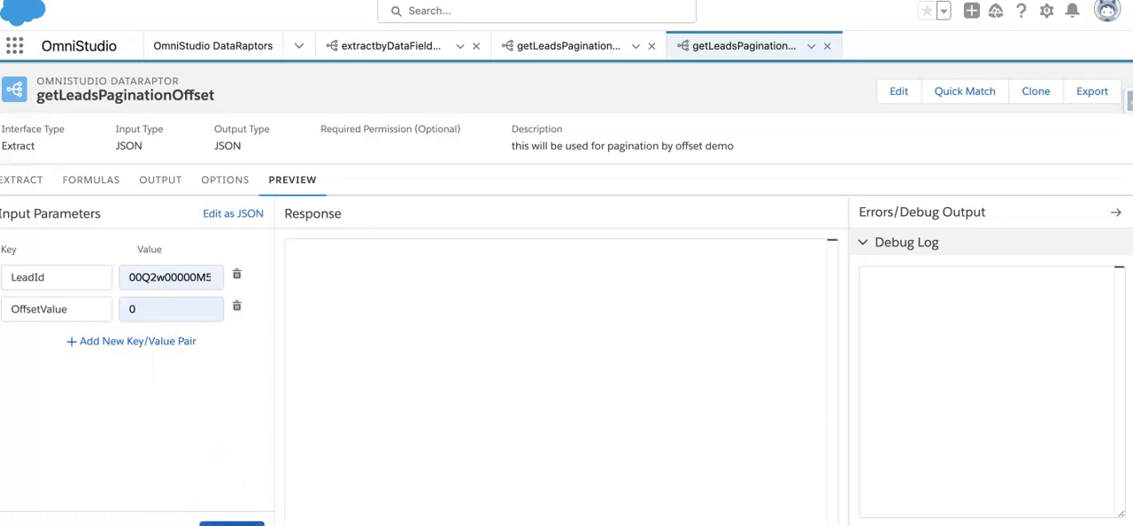
{"action": "left_click", "coordinate": [231, 523]}
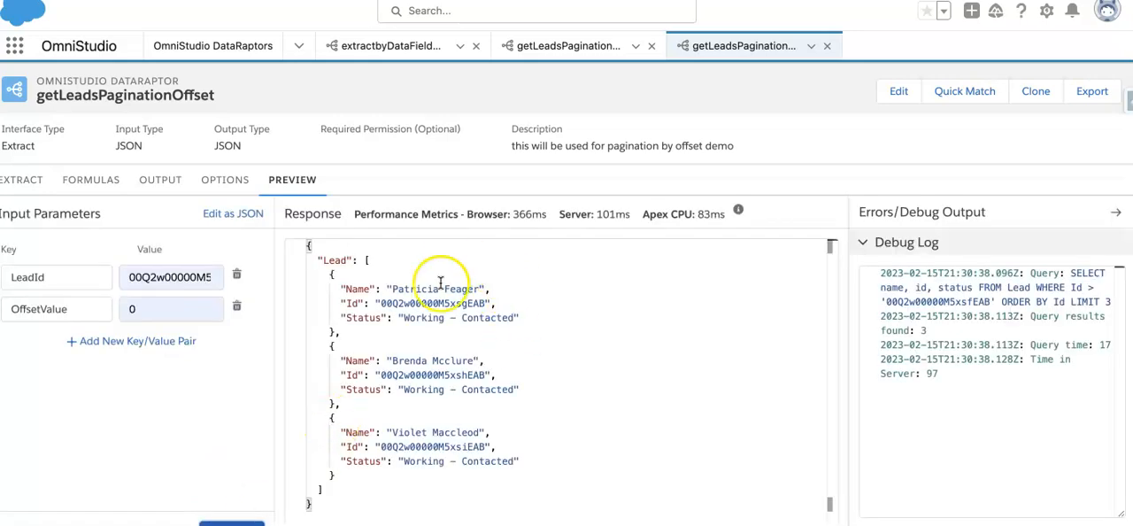
{"action": "mouse_move", "coordinate": [485, 418]}
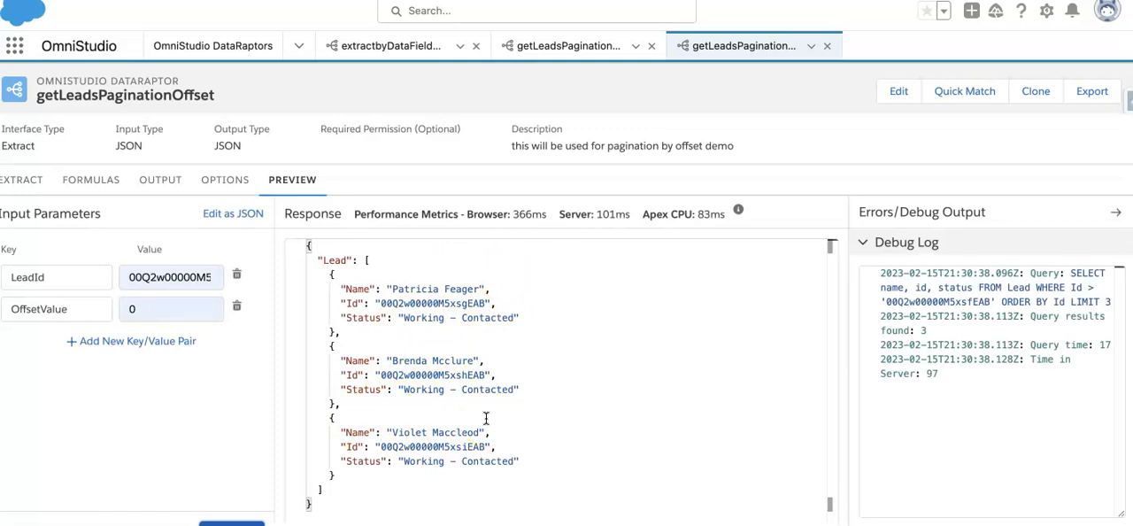
{"action": "mouse_move", "coordinate": [240, 348]}
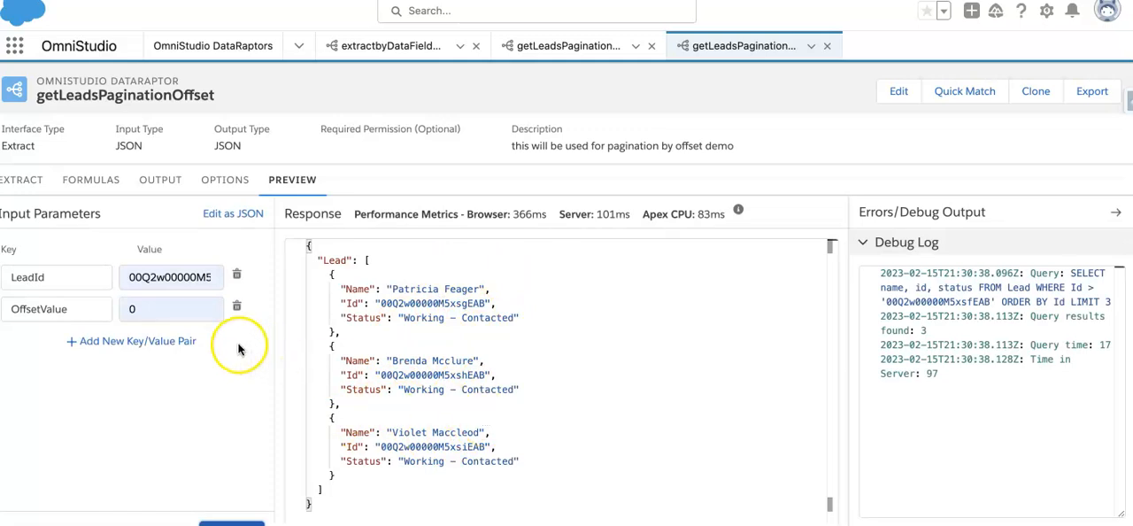
- Rerun the preview with OffsetValue 3, then 6, checking the extract limit and offset settings
{"action": "left_click", "coordinate": [171, 308]}
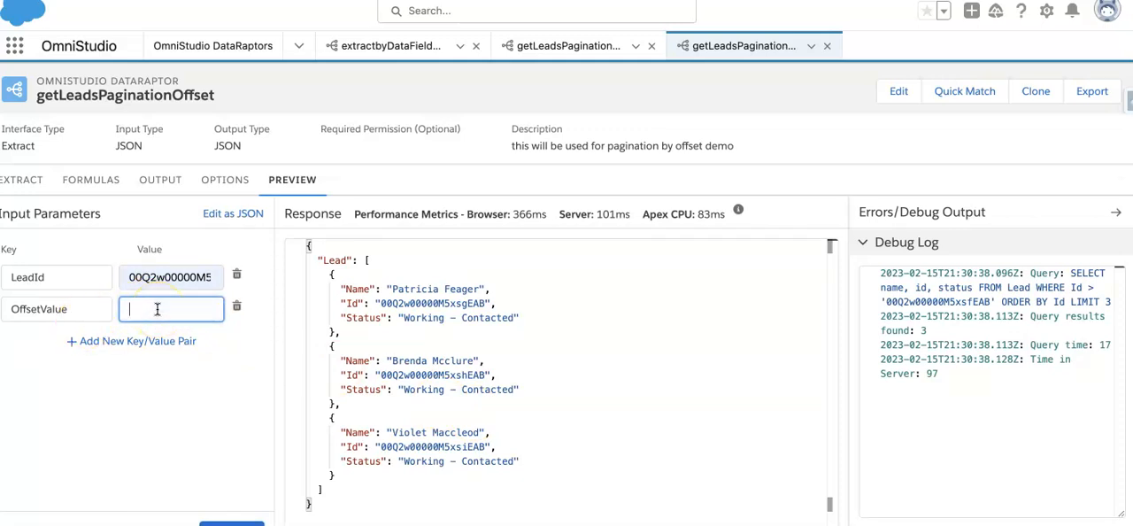
{"action": "left_click", "coordinate": [22, 179]}
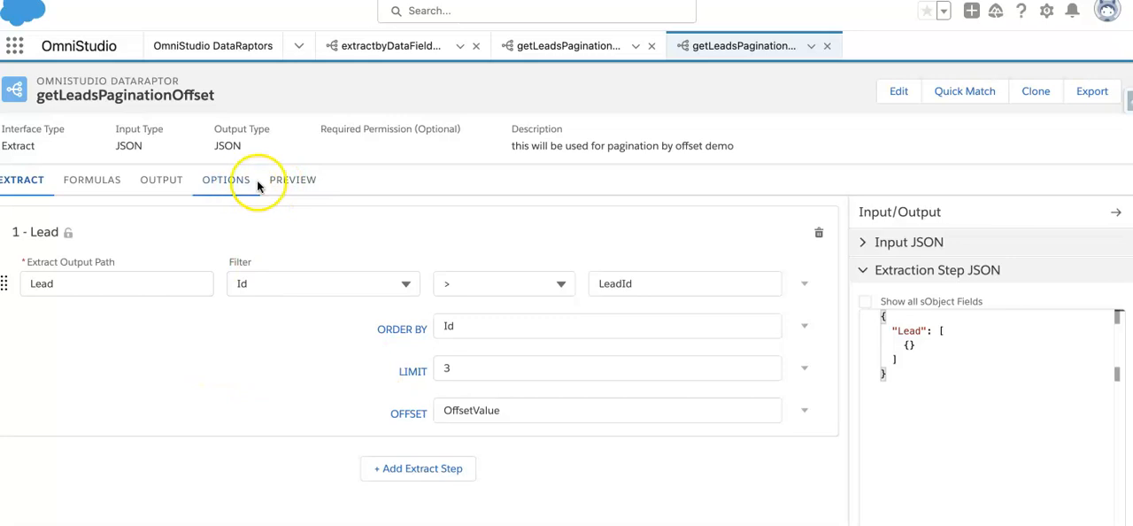
{"action": "left_click", "coordinate": [292, 180]}
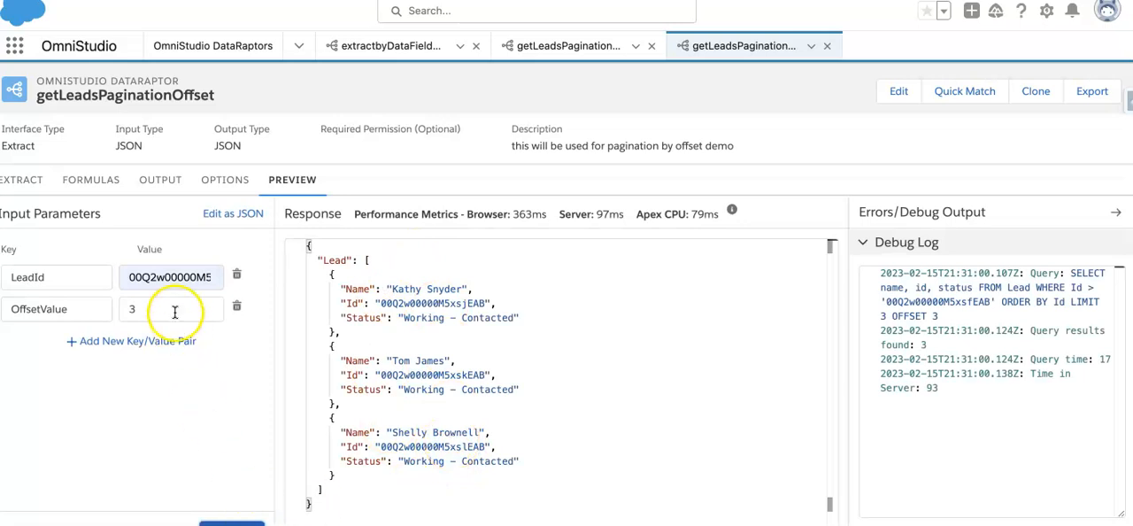
{"action": "type", "text": "6"}
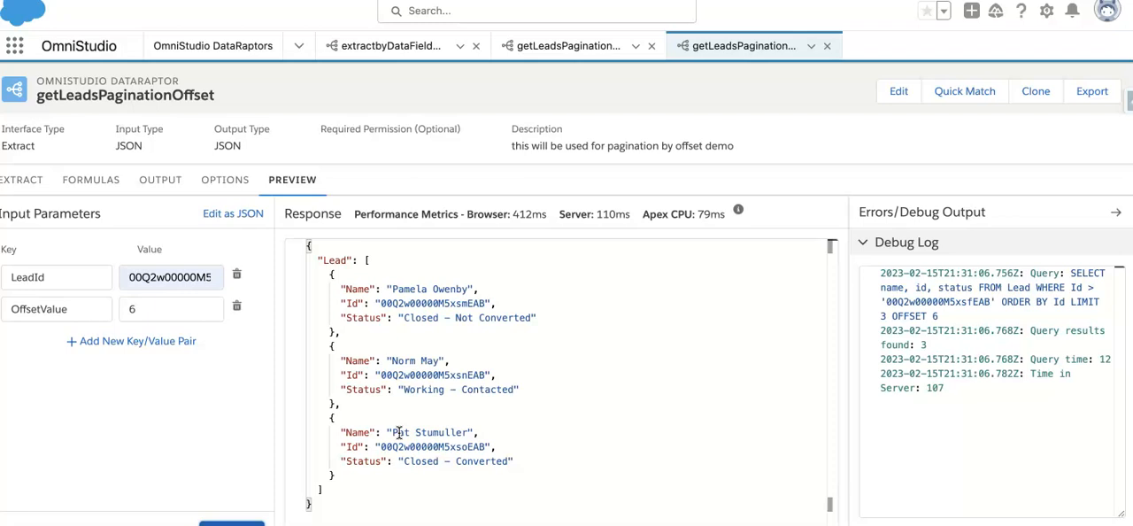
{"action": "left_click", "coordinate": [171, 308]}
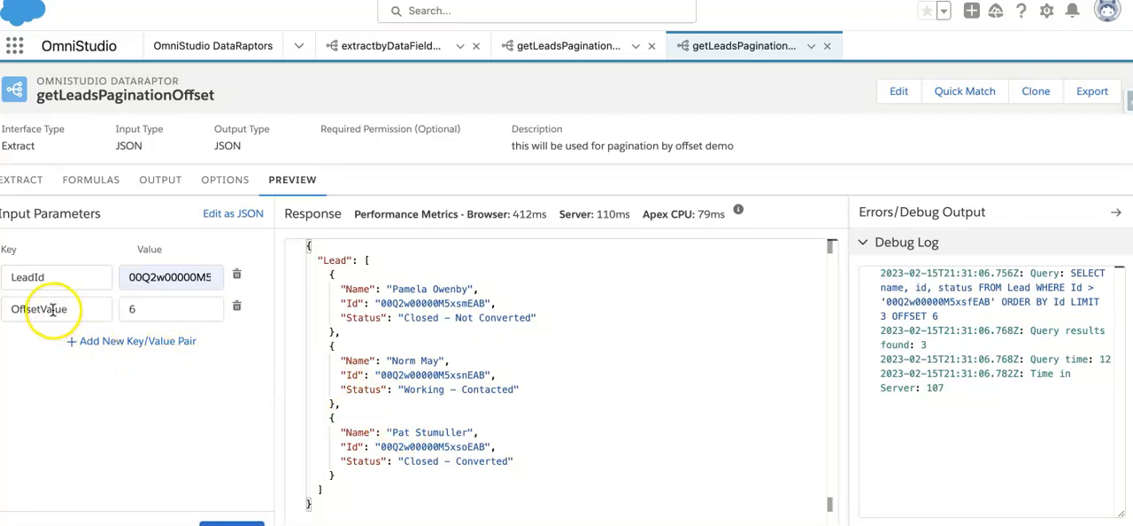
{"action": "left_click", "coordinate": [57, 308]}
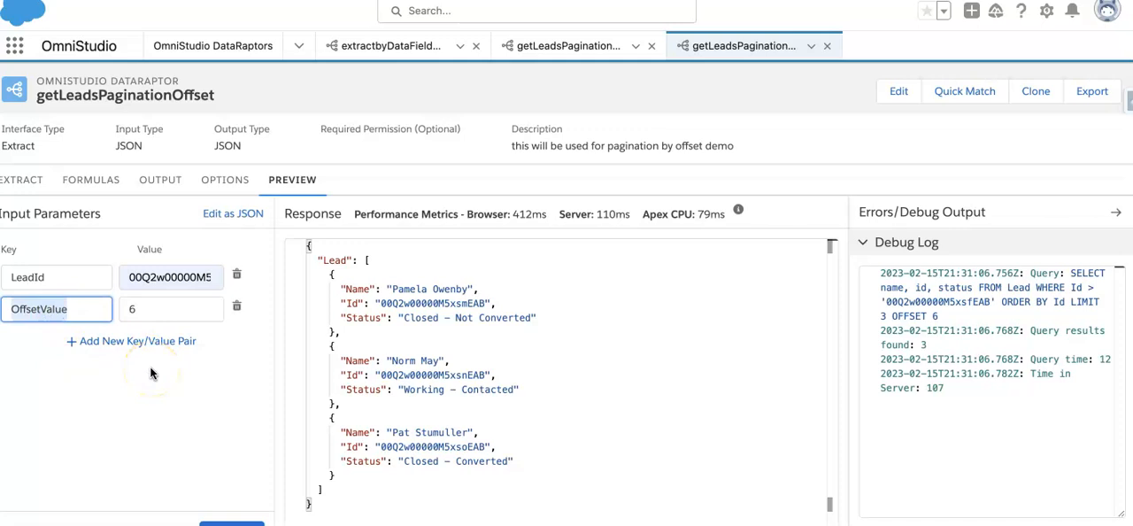
{"action": "left_click", "coordinate": [90, 179]}
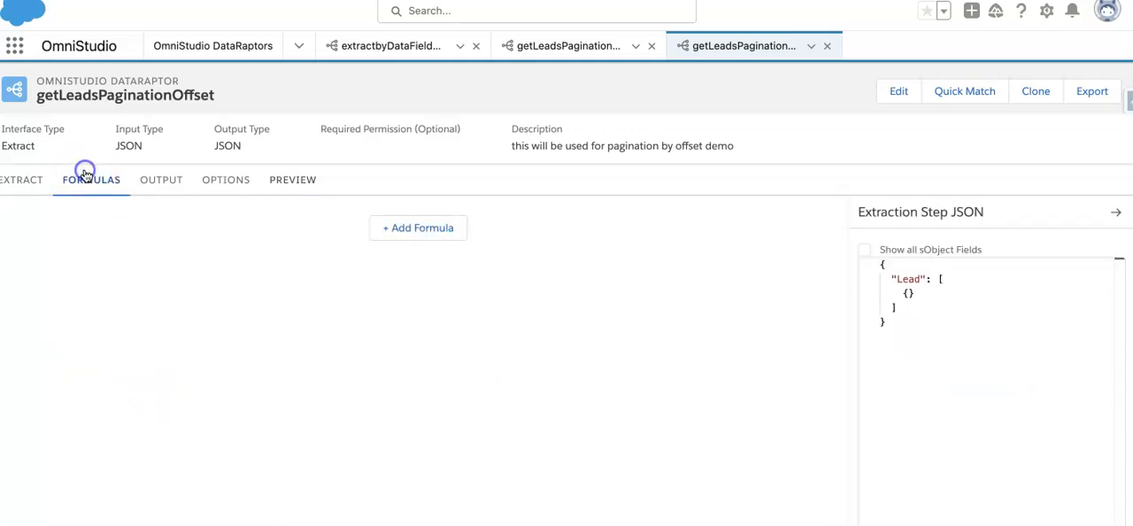
- Add formula OffsetValue + 3 with result path OffsetValue
{"action": "left_click", "coordinate": [418, 228]}
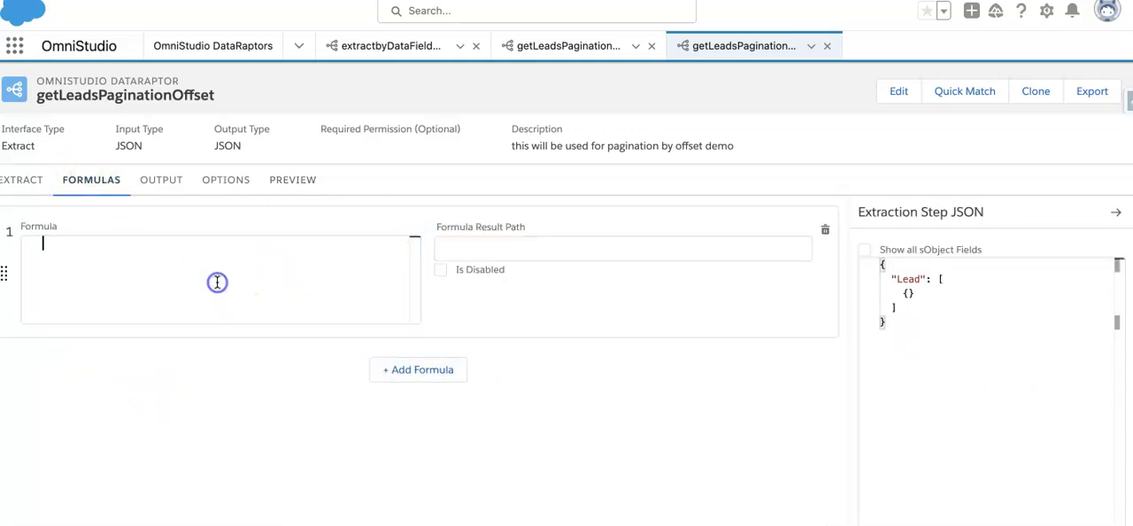
{"action": "type", "text": "OffsetValue +"}
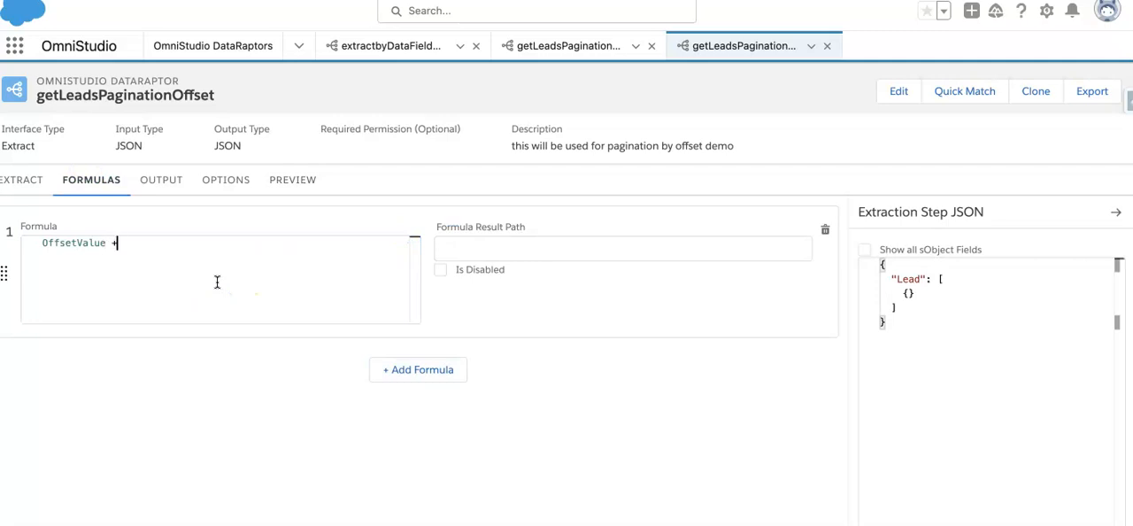
{"action": "type", "text": "3"}
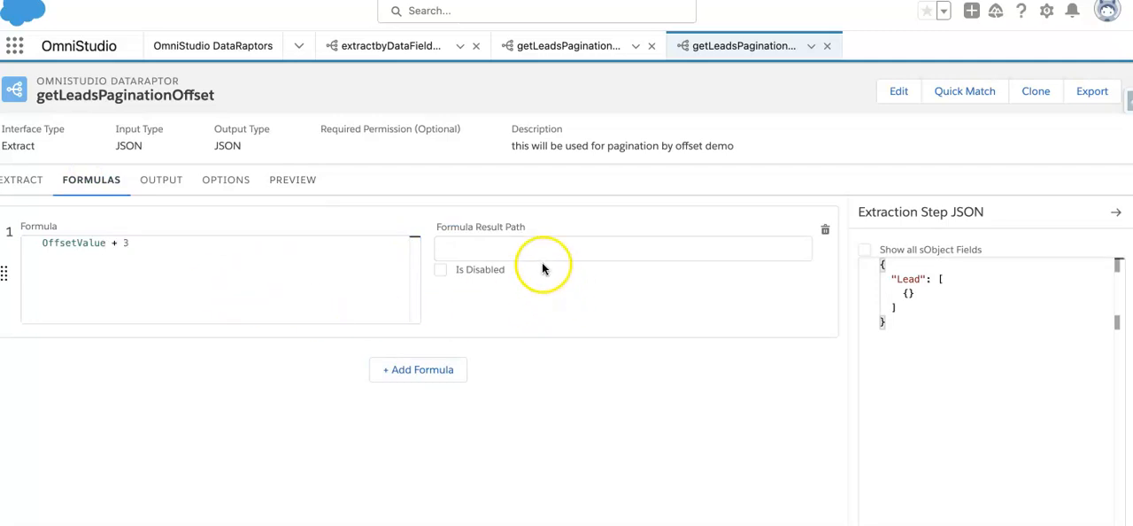
{"action": "type", "text": "OffsetValue"}
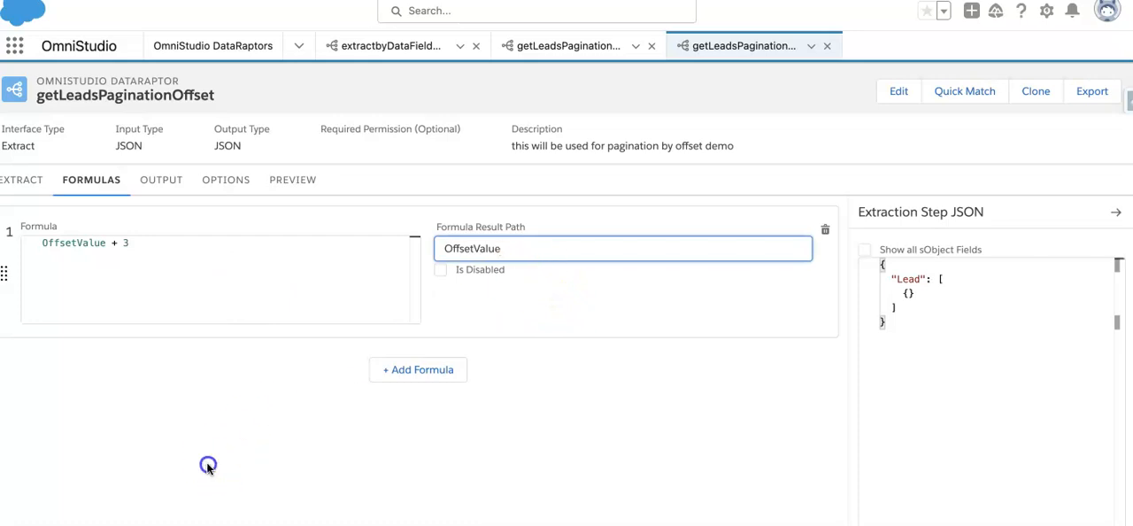
{"action": "left_click", "coordinate": [293, 179]}
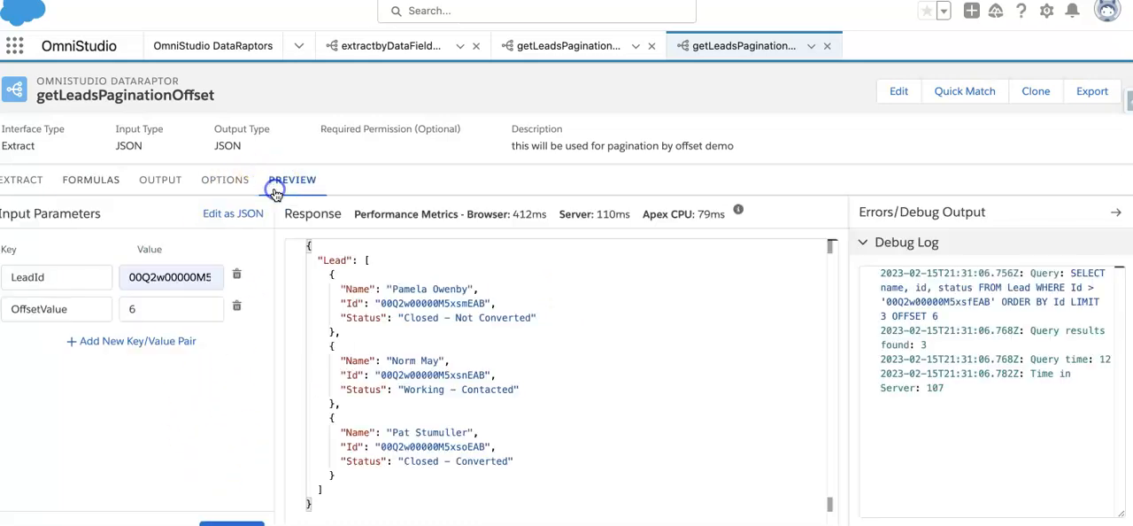
- Add an output mapping from OffsetValue to output path OffsetValue
{"action": "left_click", "coordinate": [161, 180]}
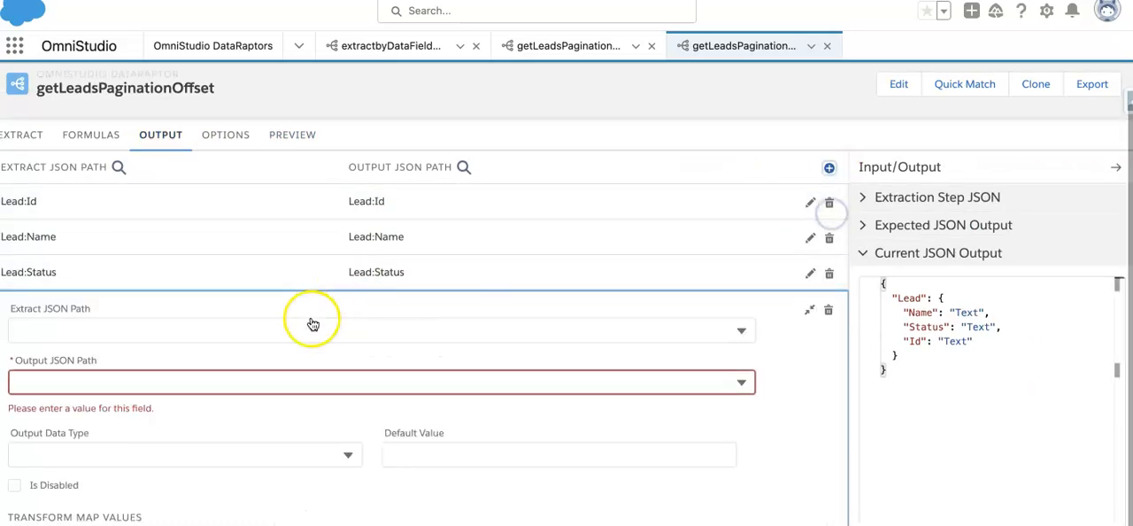
{"action": "type", "text": "OffsetValue"}
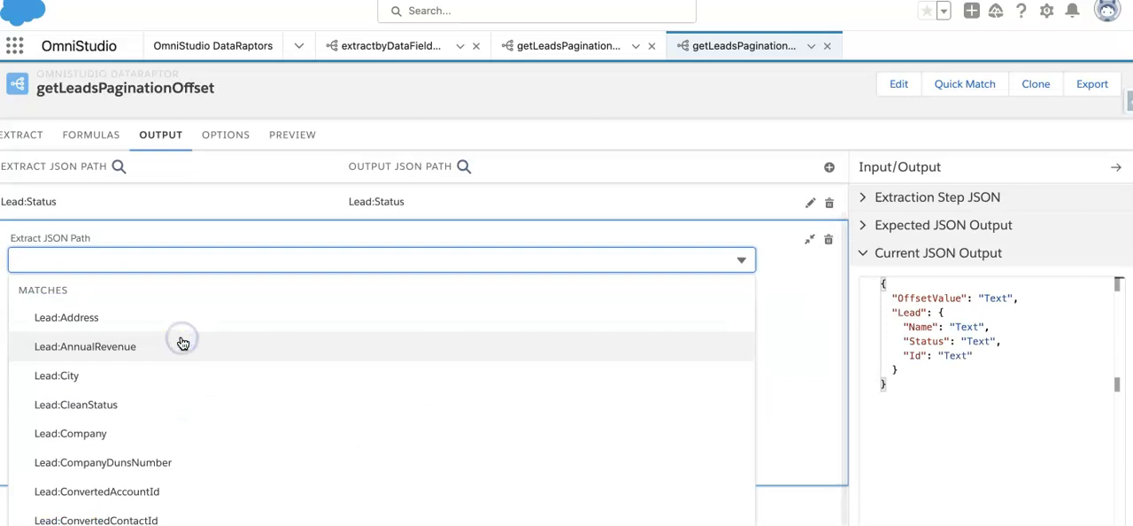
{"action": "type", "text": "OffsetValue"}
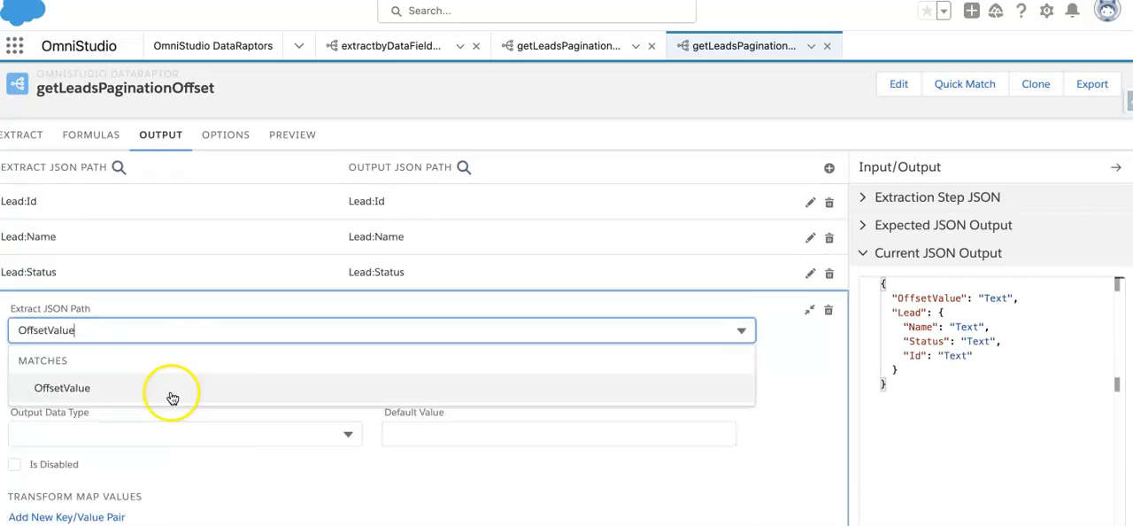
{"action": "left_click", "coordinate": [62, 388]}
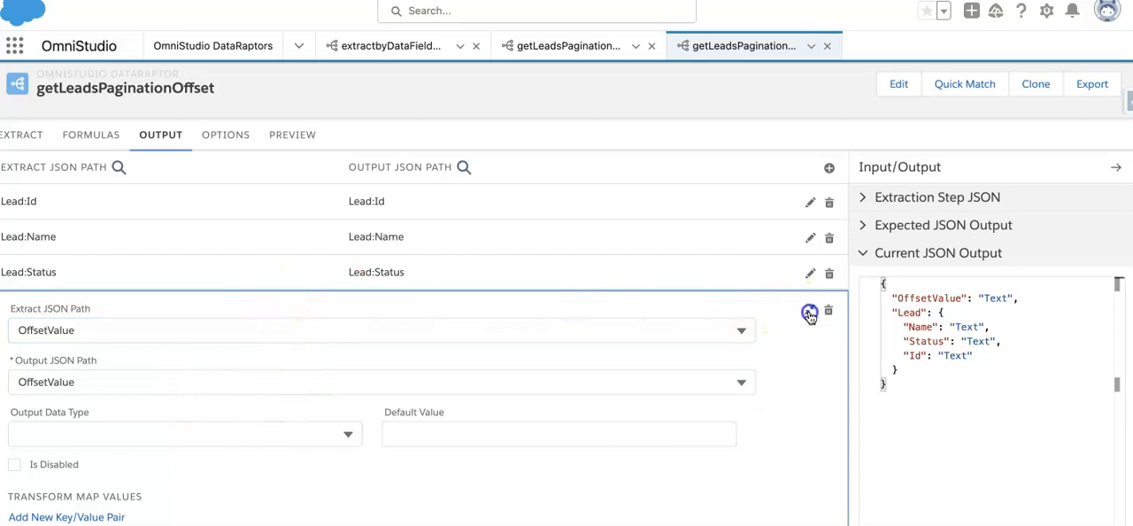
{"action": "left_click", "coordinate": [293, 179]}
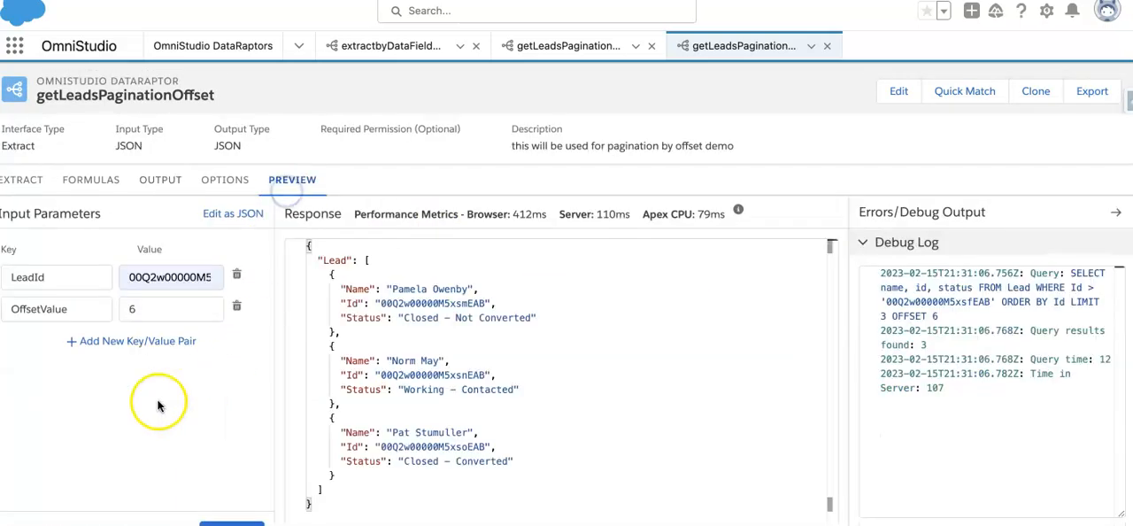
- Preview with OffsetValue 0 and 3 to see the incremented offset returned
{"action": "left_click", "coordinate": [171, 308]}
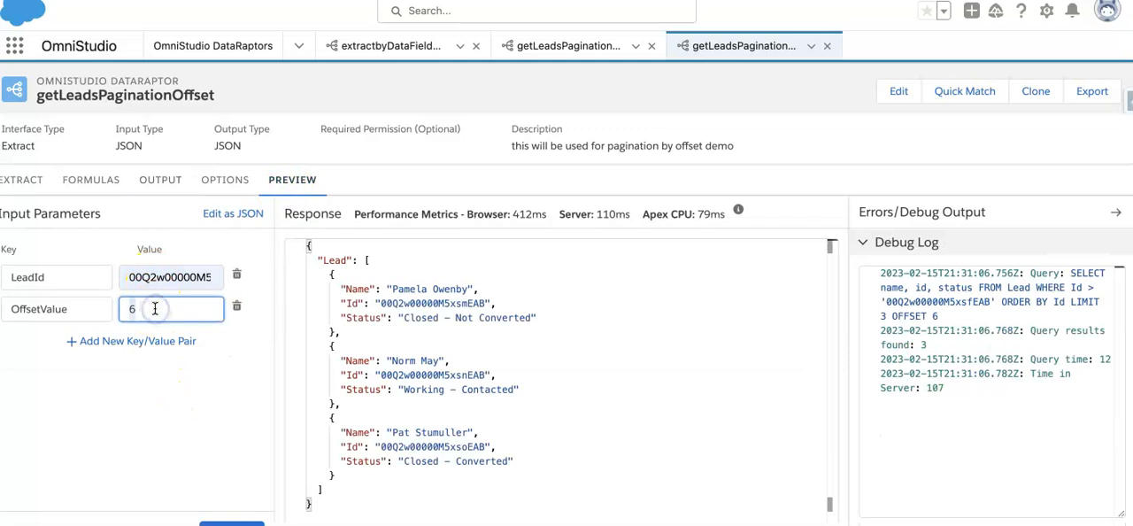
{"action": "type", "text": "0"}
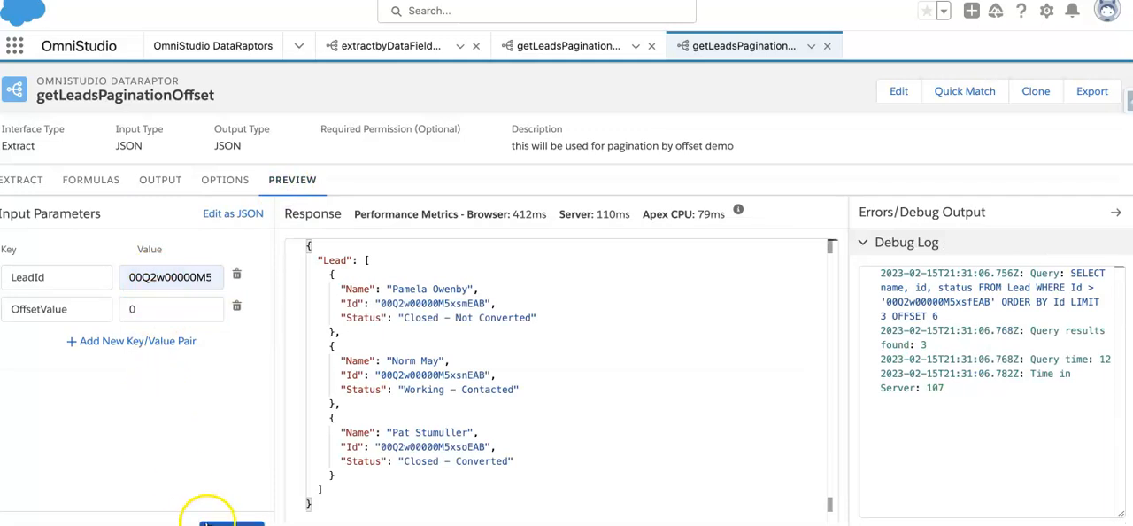
{"action": "left_click", "coordinate": [228, 522]}
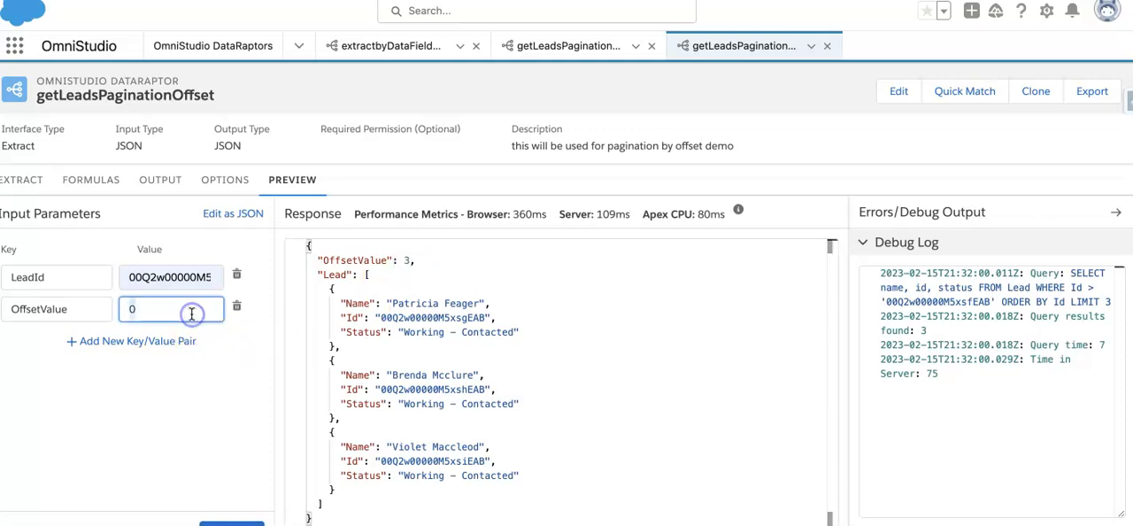
{"action": "type", "text": "3"}
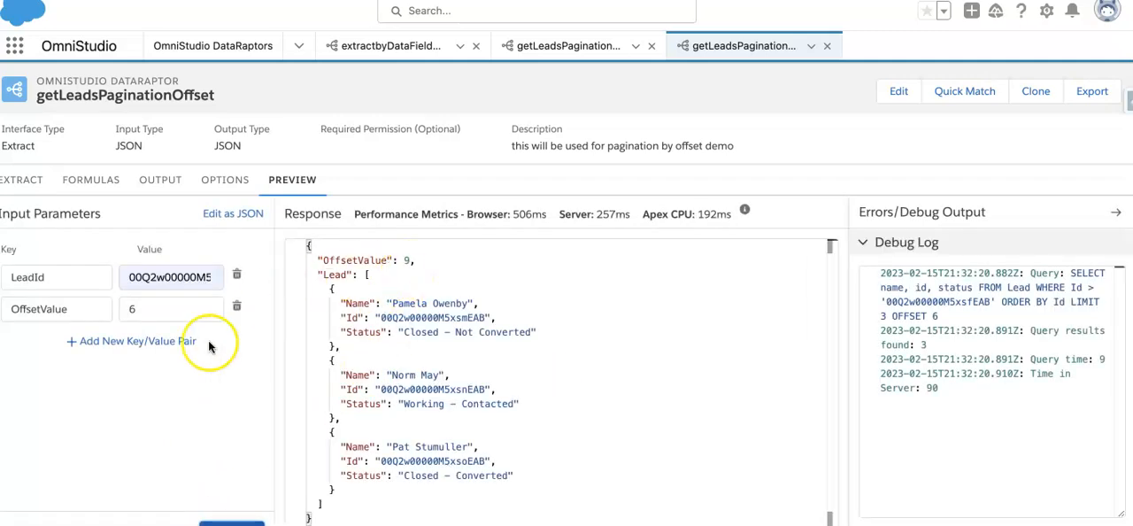
{"action": "left_click", "coordinate": [90, 179]}
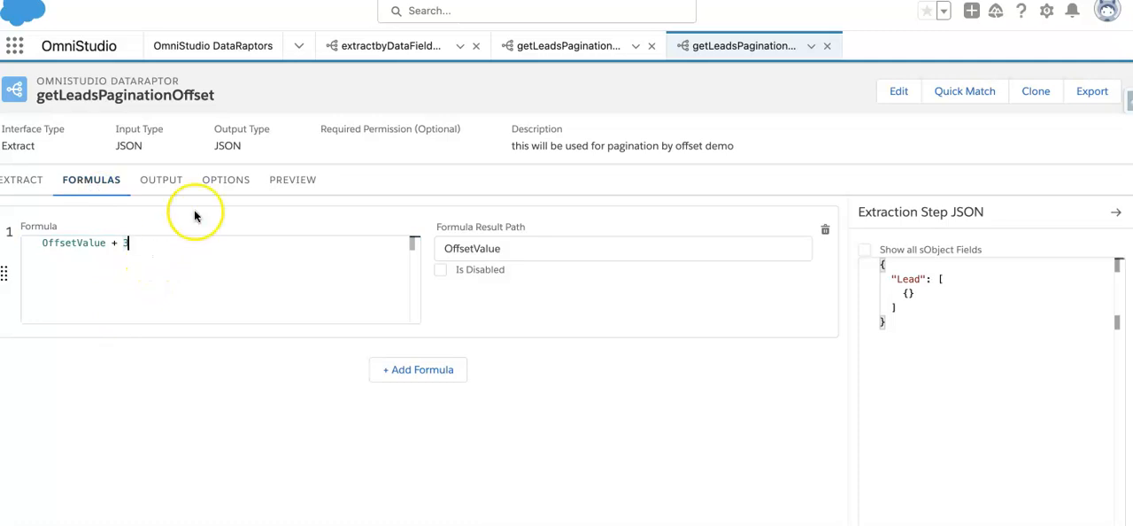
{"action": "left_click", "coordinate": [292, 179]}
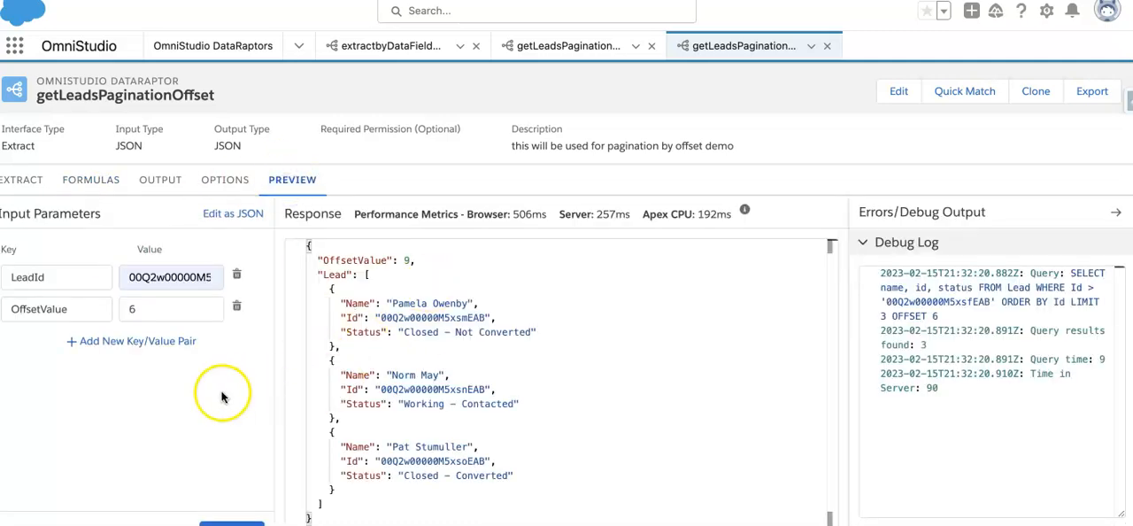
{"action": "mouse_move", "coordinate": [170, 445]}
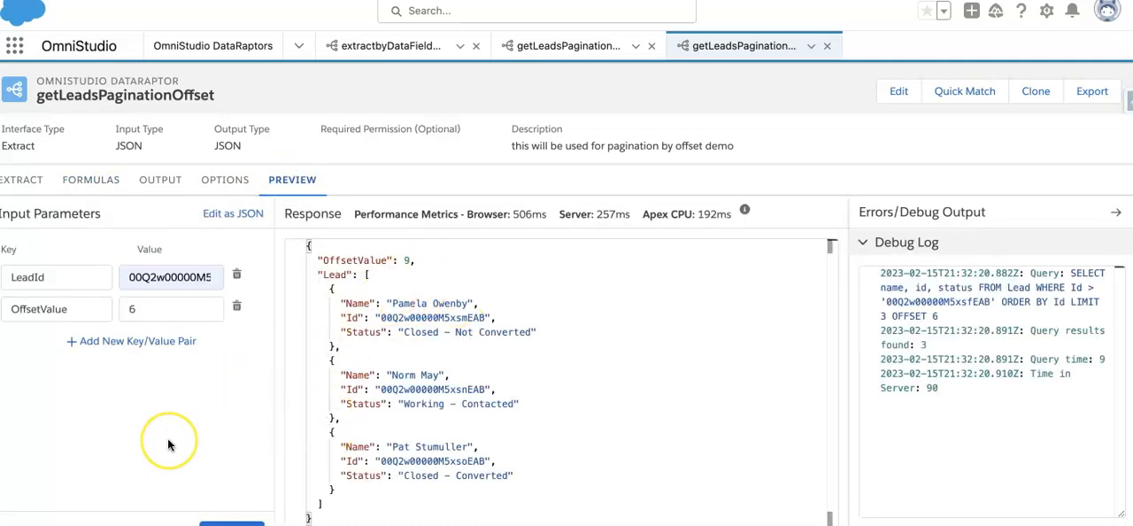
{"action": "mouse_move", "coordinate": [169, 441]}
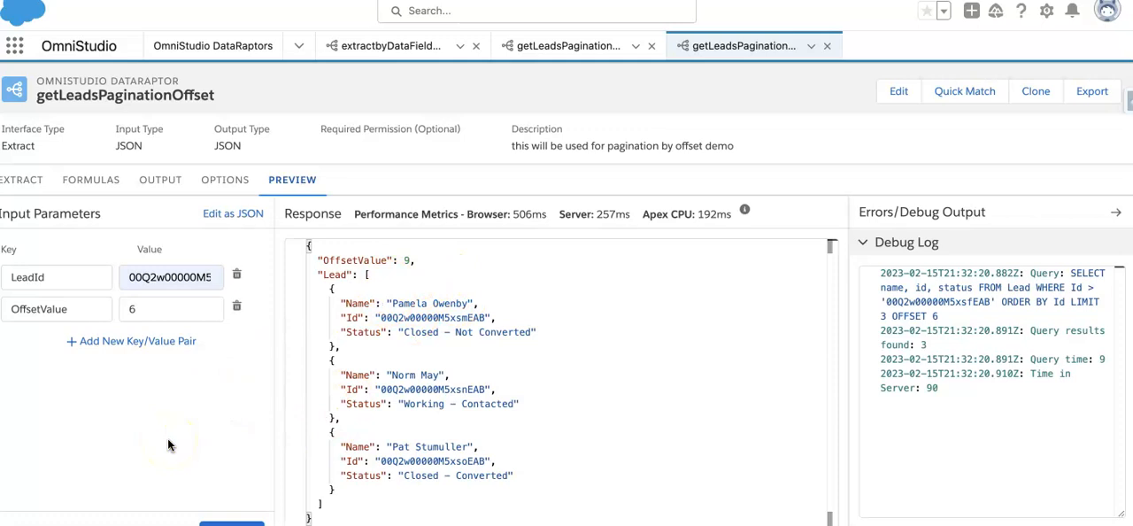
{"action": "mouse_move", "coordinate": [437, 182]}
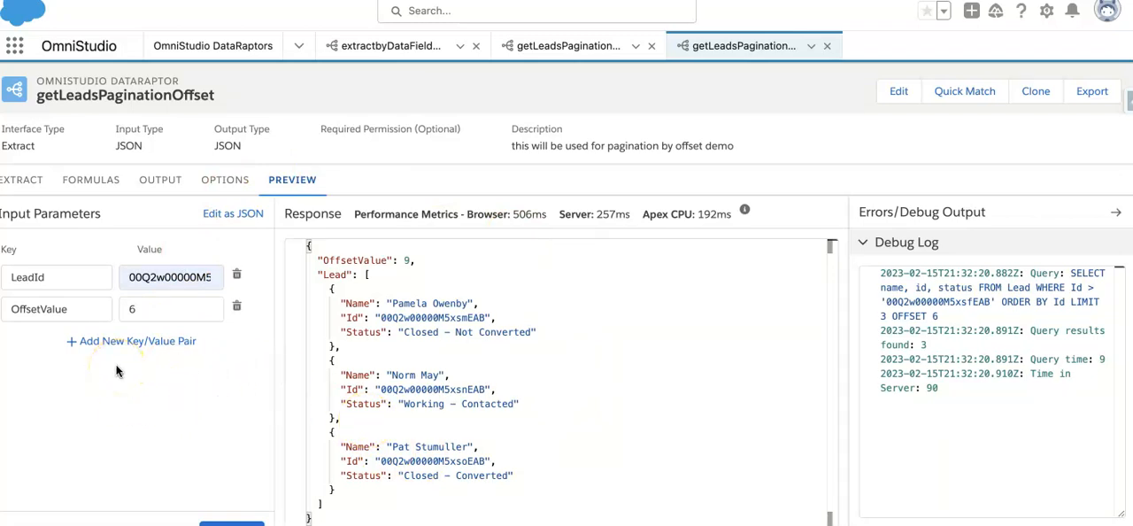
{"action": "left_click", "coordinate": [23, 180]}
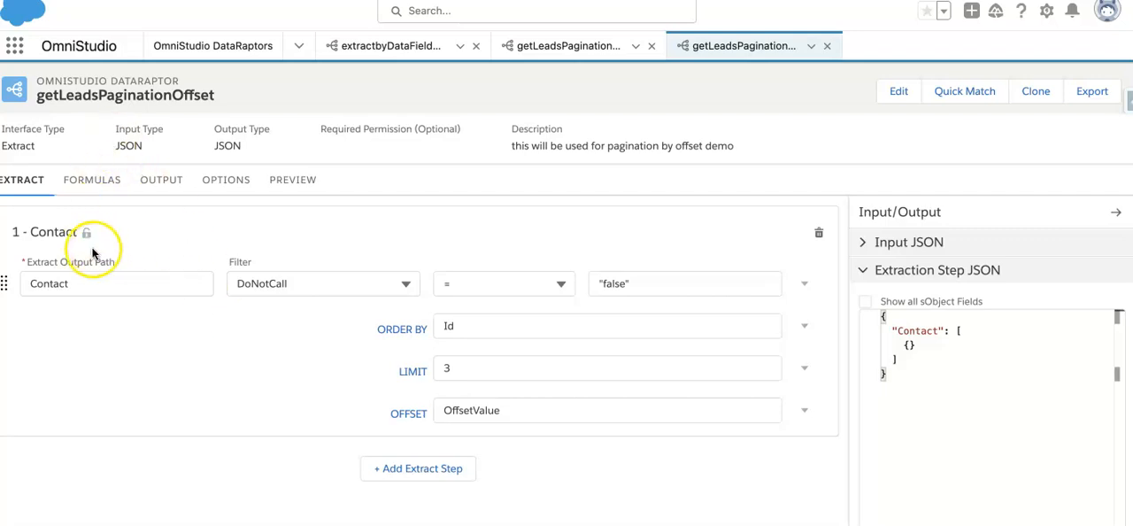
{"action": "mouse_move", "coordinate": [97, 332]}
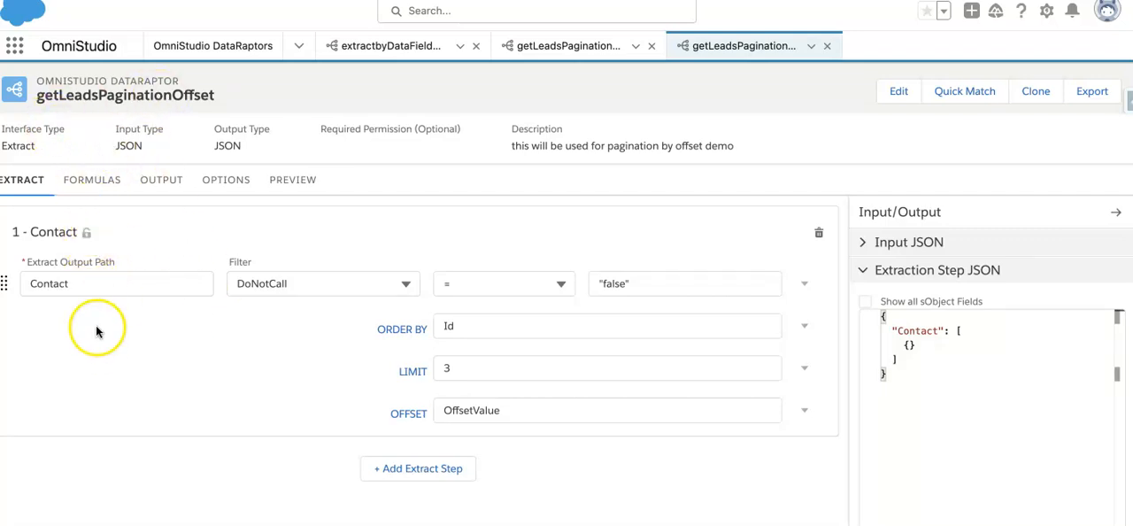
- Review the Contact extract step and view the Contact:Title and OffsetValue output mappings
{"action": "left_click", "coordinate": [116, 283]}
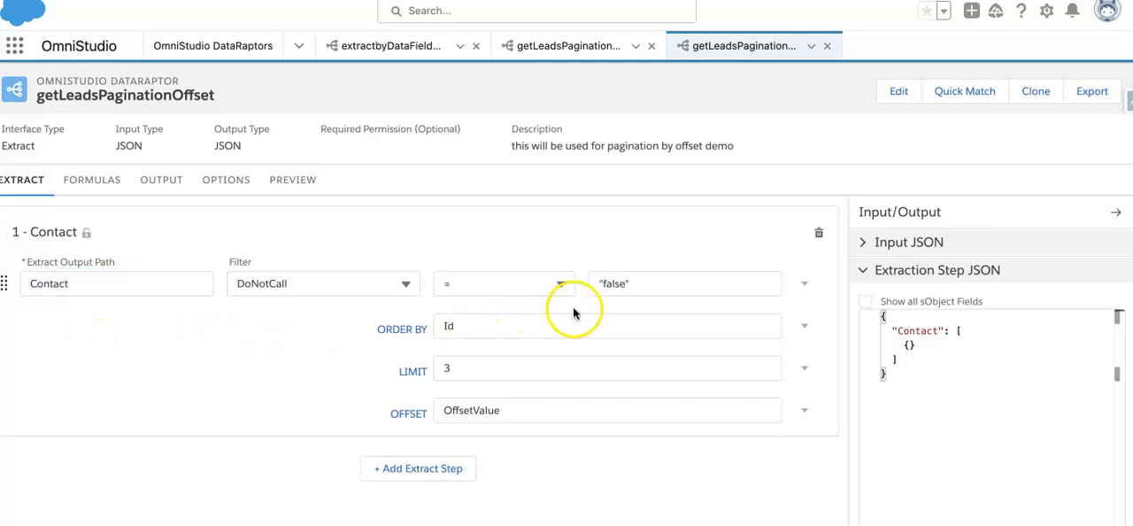
{"action": "mouse_move", "coordinate": [580, 313]}
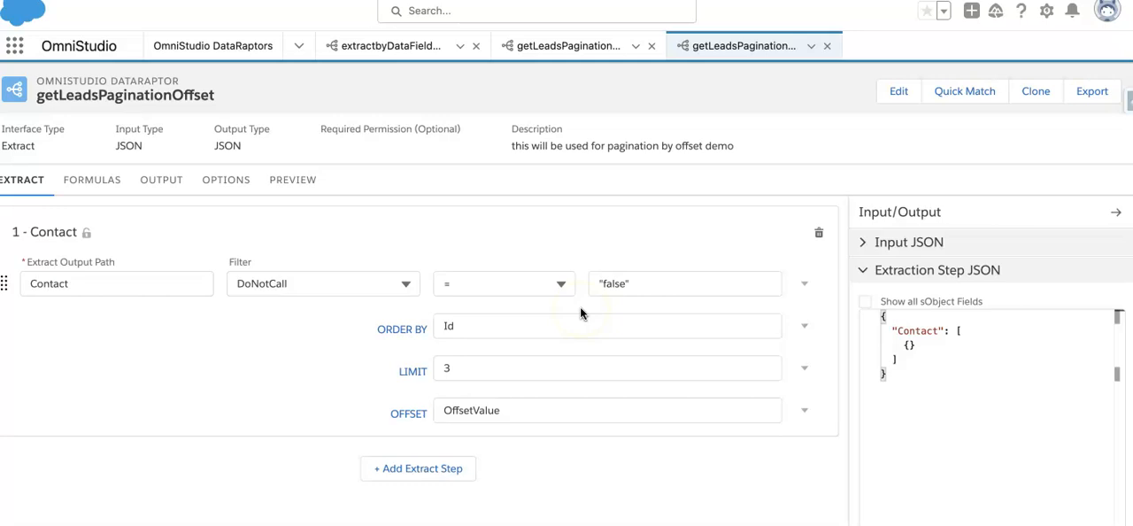
{"action": "mouse_move", "coordinate": [323, 321]}
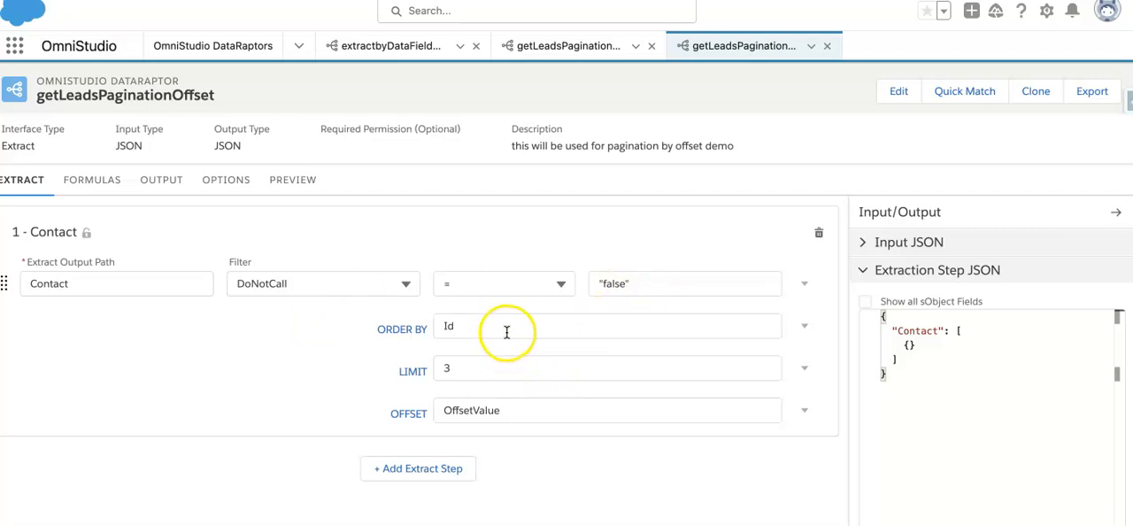
{"action": "mouse_move", "coordinate": [433, 348]}
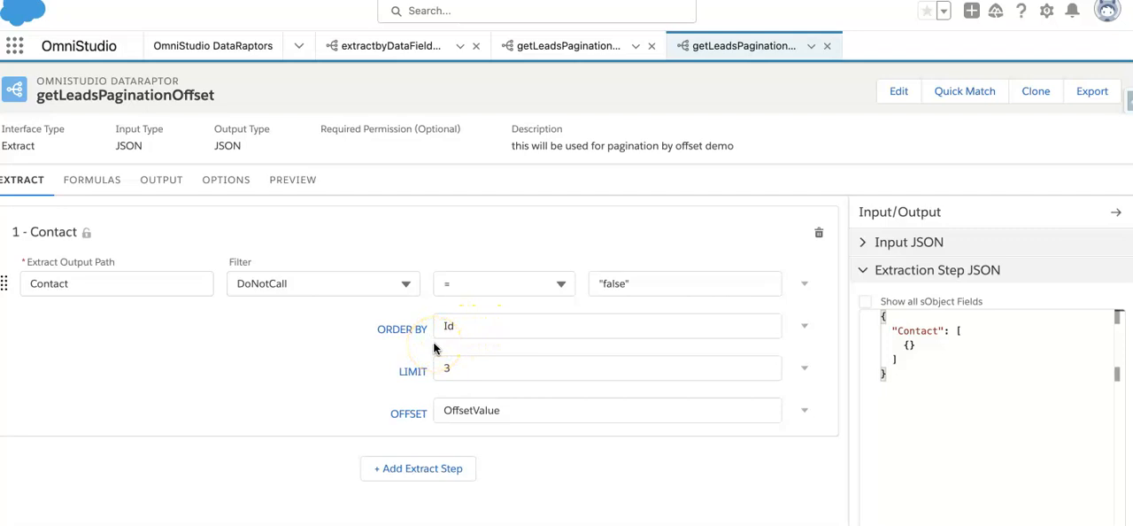
{"action": "mouse_move", "coordinate": [434, 347]}
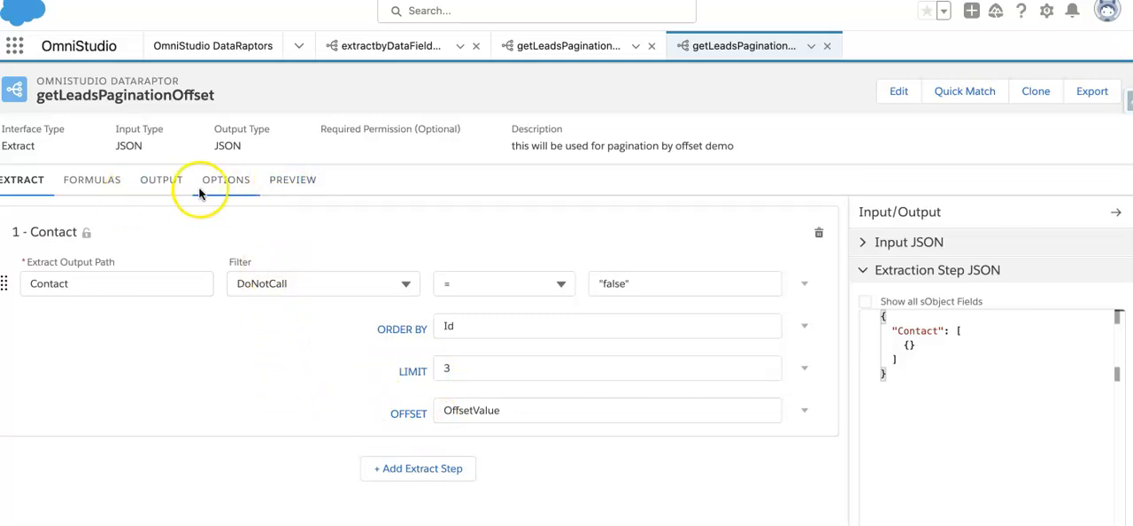
{"action": "left_click", "coordinate": [161, 180]}
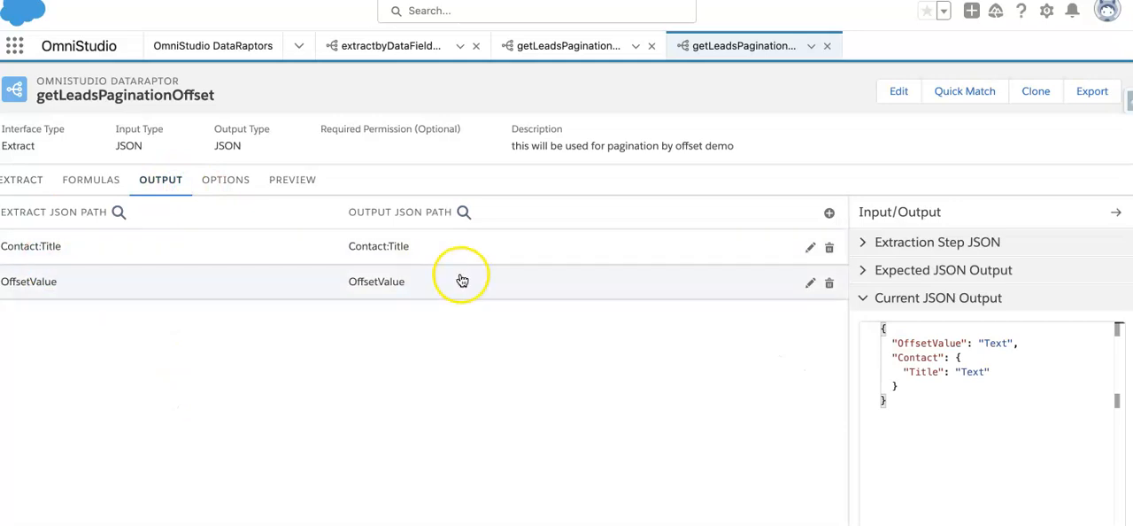
- Add output mappings for Contact:Email and Contact:LastName, then switch to the preview
{"action": "left_click", "coordinate": [829, 211]}
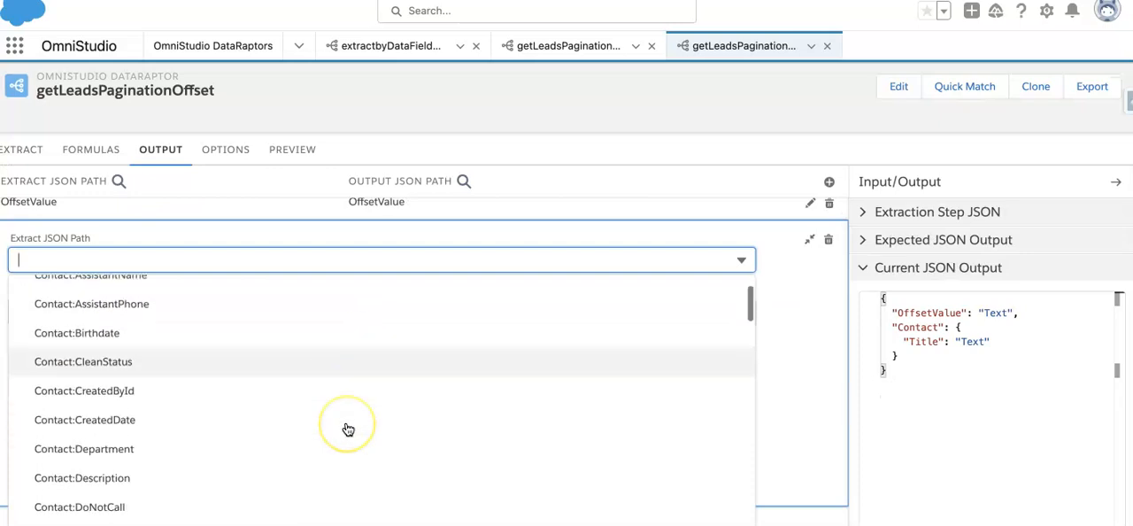
{"action": "scroll", "scroll_direction": "down", "scroll_amount": 3}
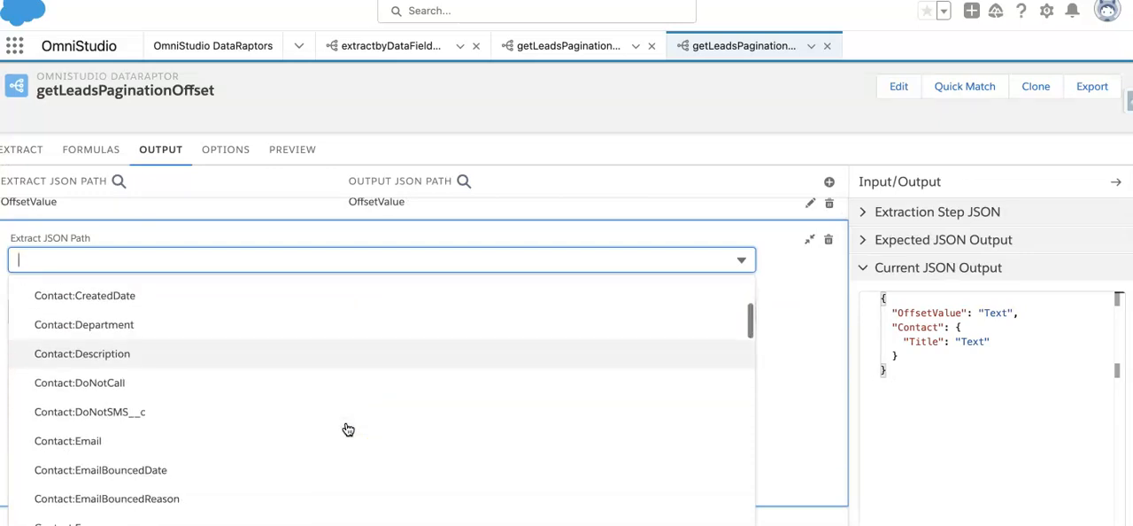
{"action": "left_click", "coordinate": [68, 440]}
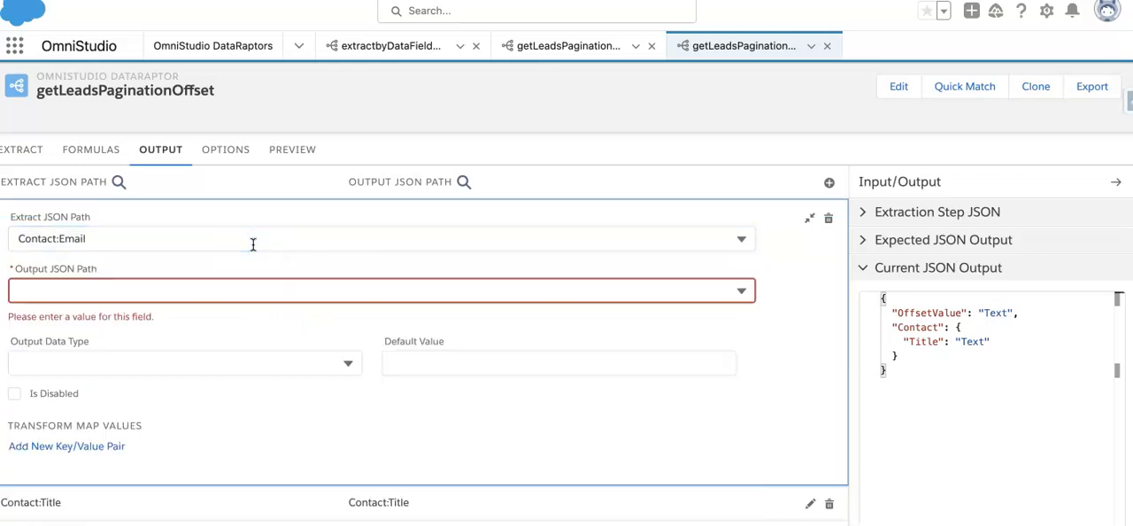
{"action": "type", "text": "Contact:Email"}
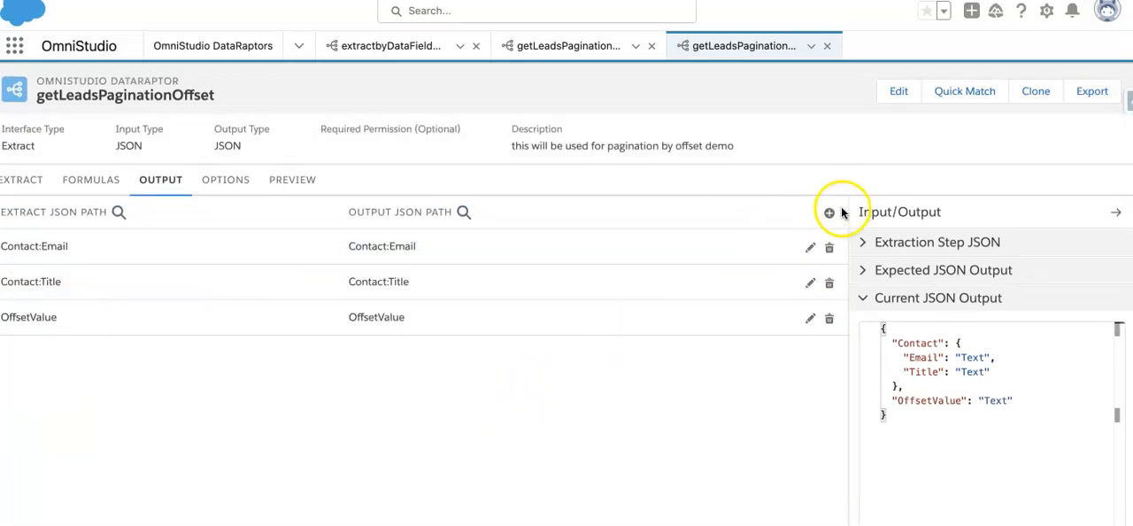
{"action": "left_click", "coordinate": [829, 212]}
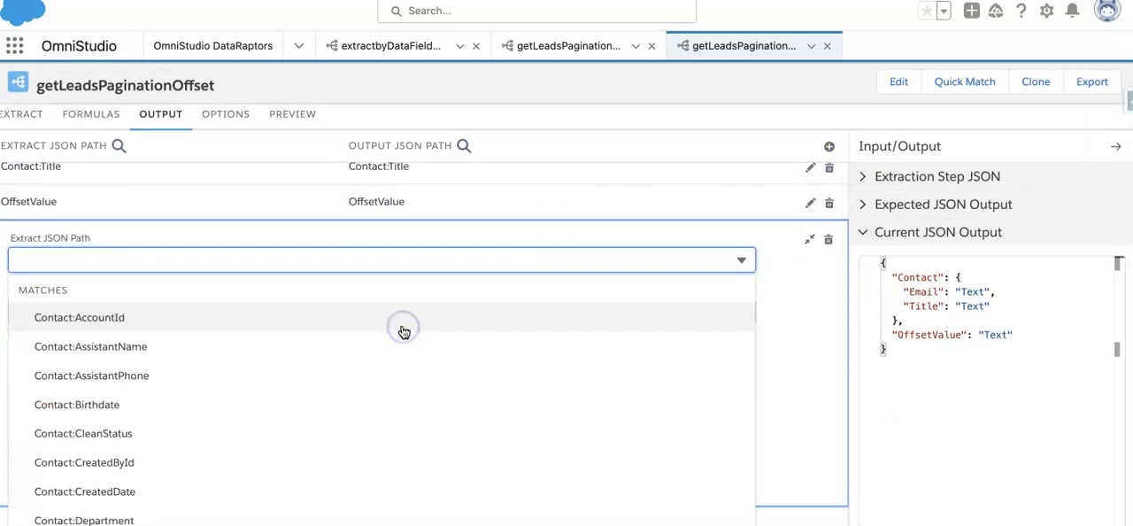
{"action": "scroll", "scroll_direction": "down", "scroll_amount": 3}
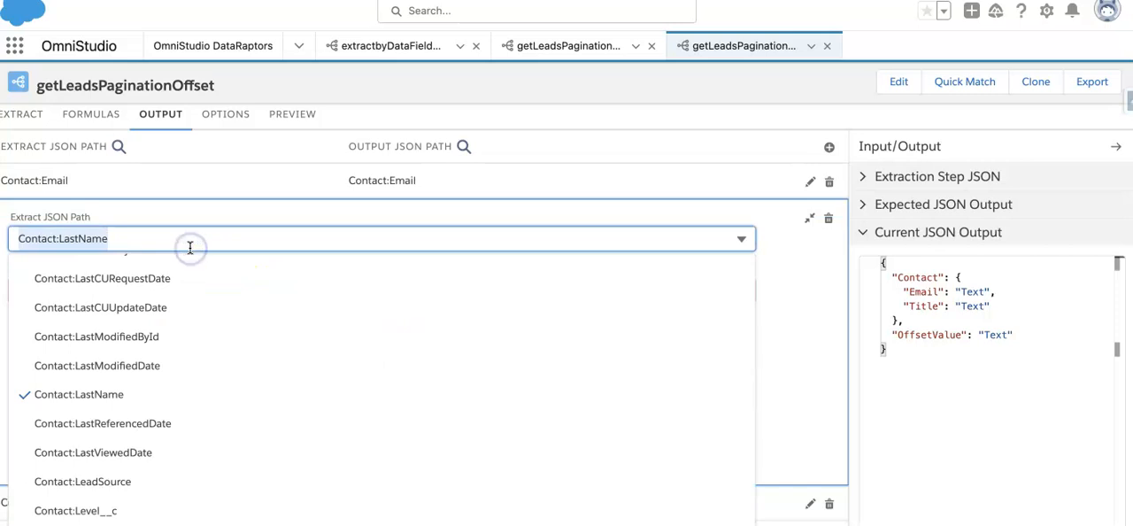
{"action": "left_click", "coordinate": [79, 394]}
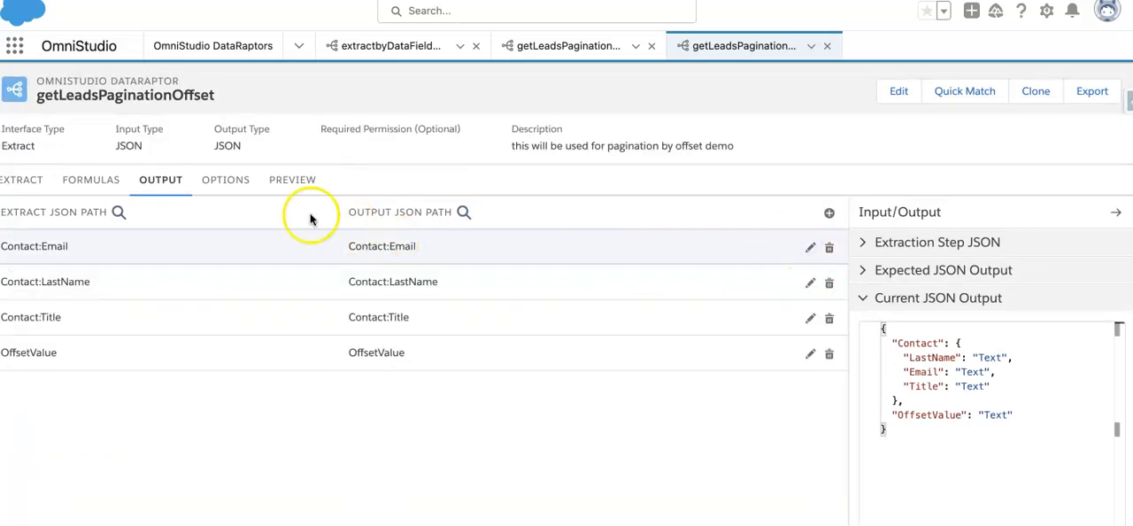
{"action": "left_click", "coordinate": [291, 179]}
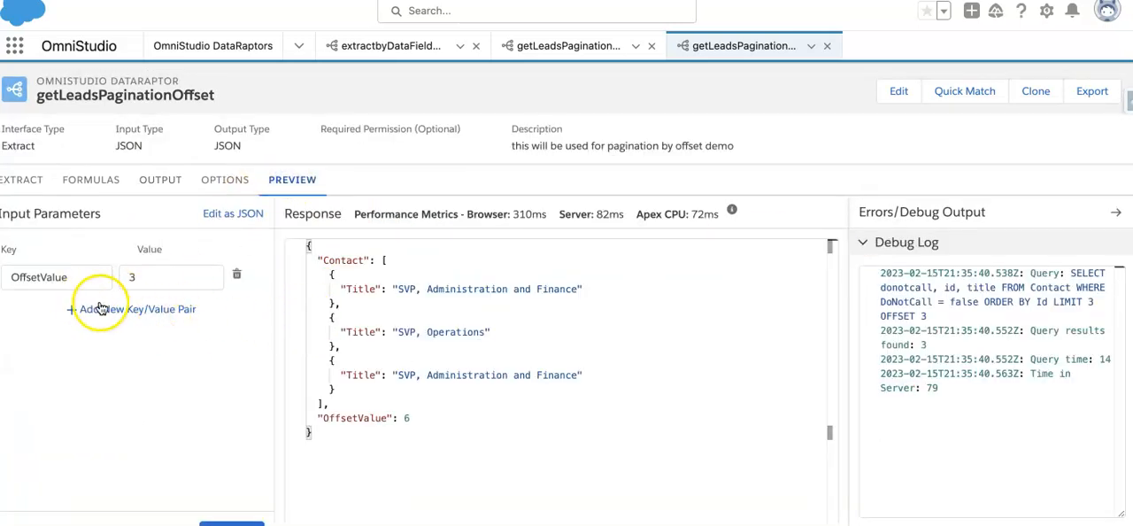
- Run the preview with OffsetValue 0, then 3, then 6 to page through Contacts
{"action": "left_click", "coordinate": [171, 277]}
{"action": "type", "text": "0"}
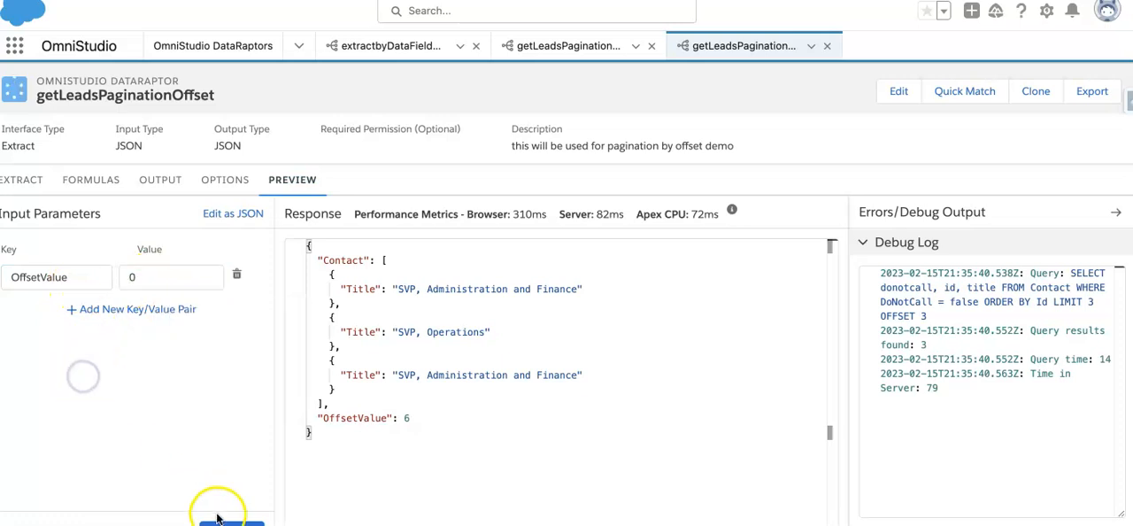
{"action": "left_click", "coordinate": [230, 521]}
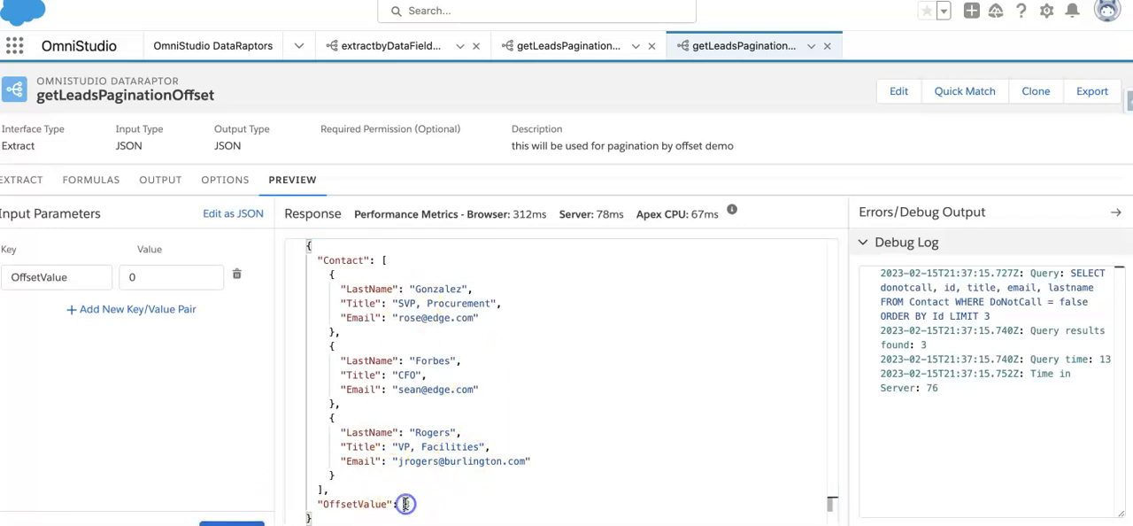
{"action": "left_click", "coordinate": [171, 277]}
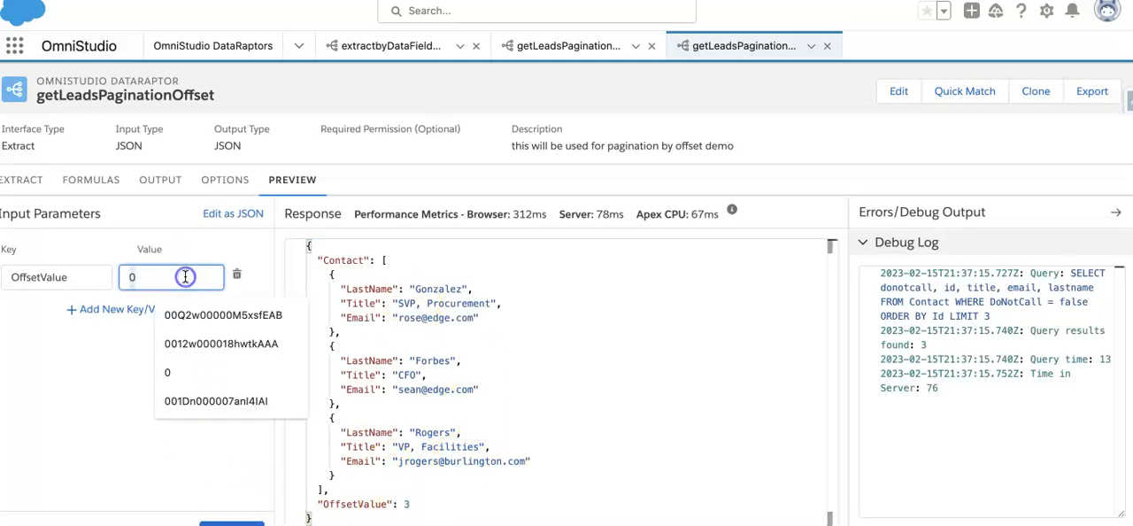
{"action": "type", "text": "3"}
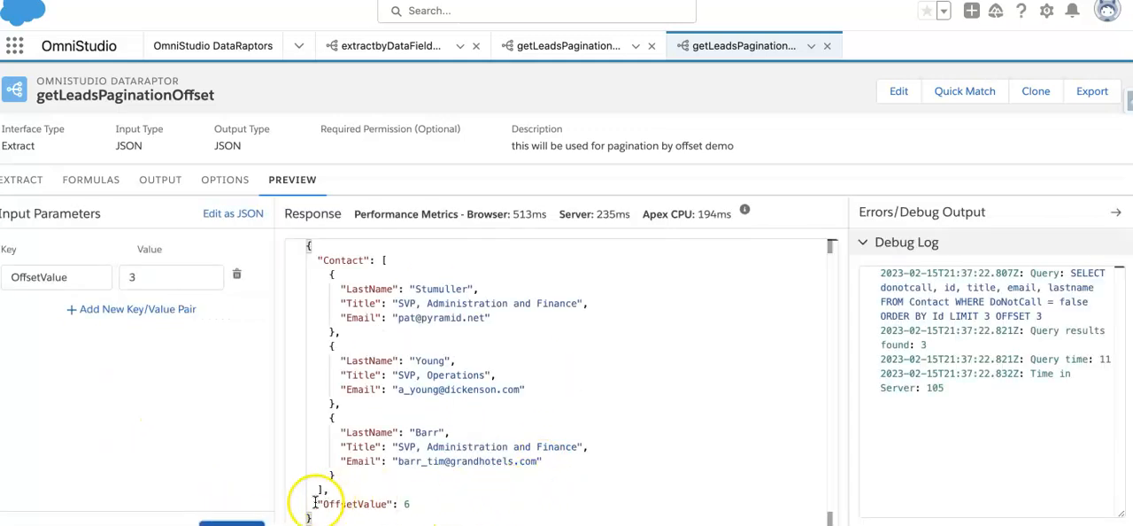
{"action": "left_click", "coordinate": [171, 277]}
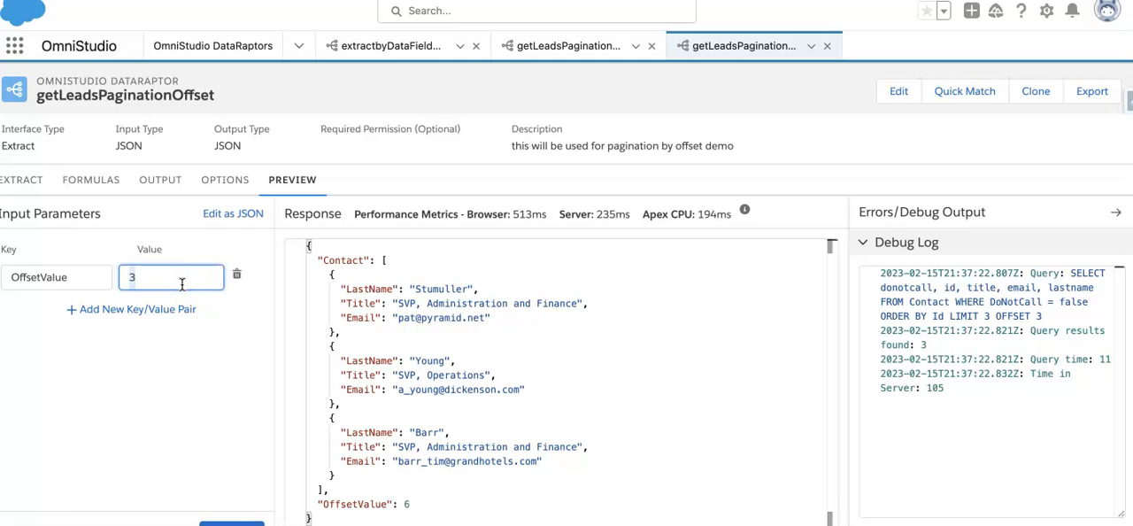
{"action": "type", "text": "6"}
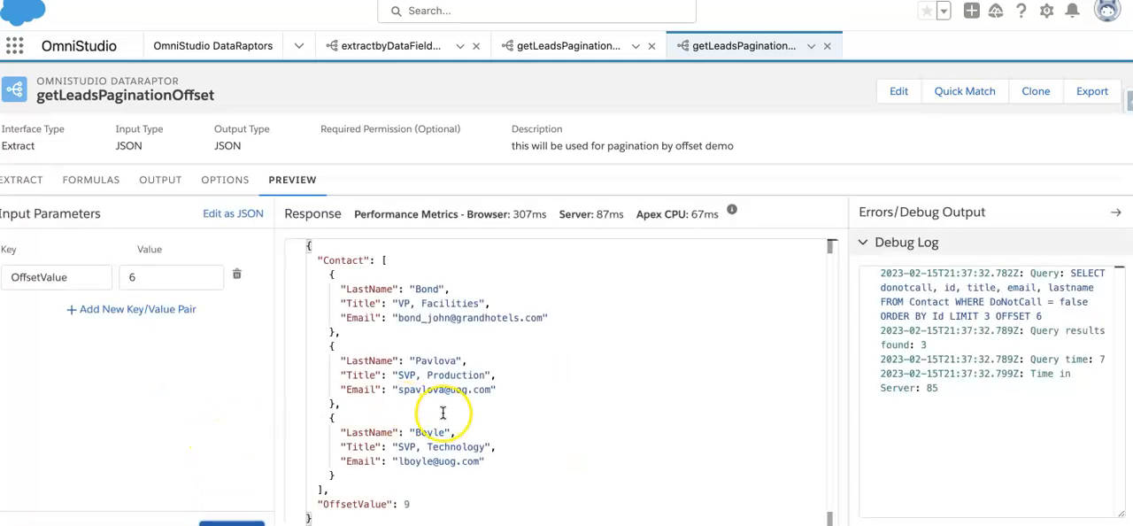
{"action": "mouse_move", "coordinate": [653, 379]}
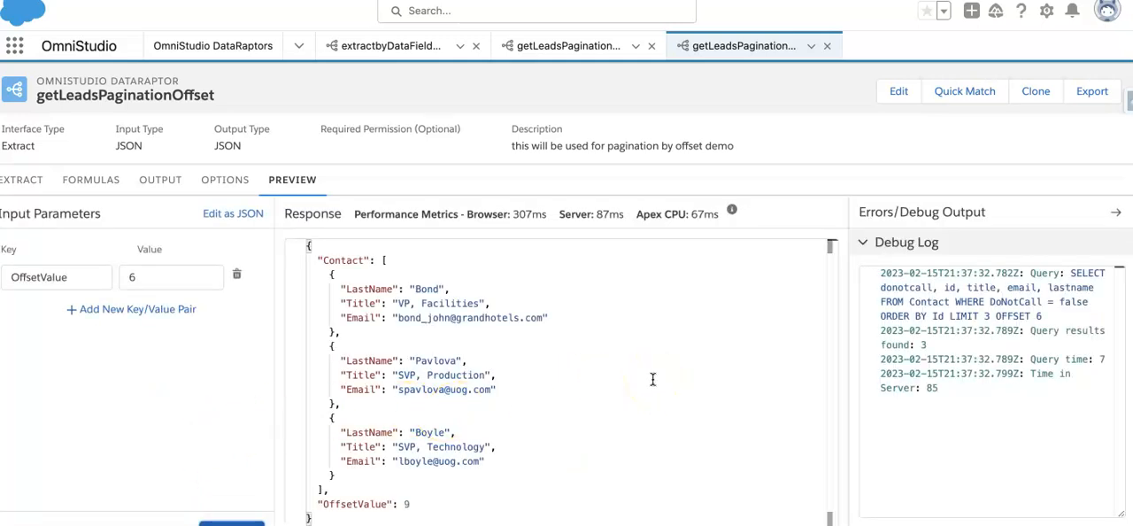